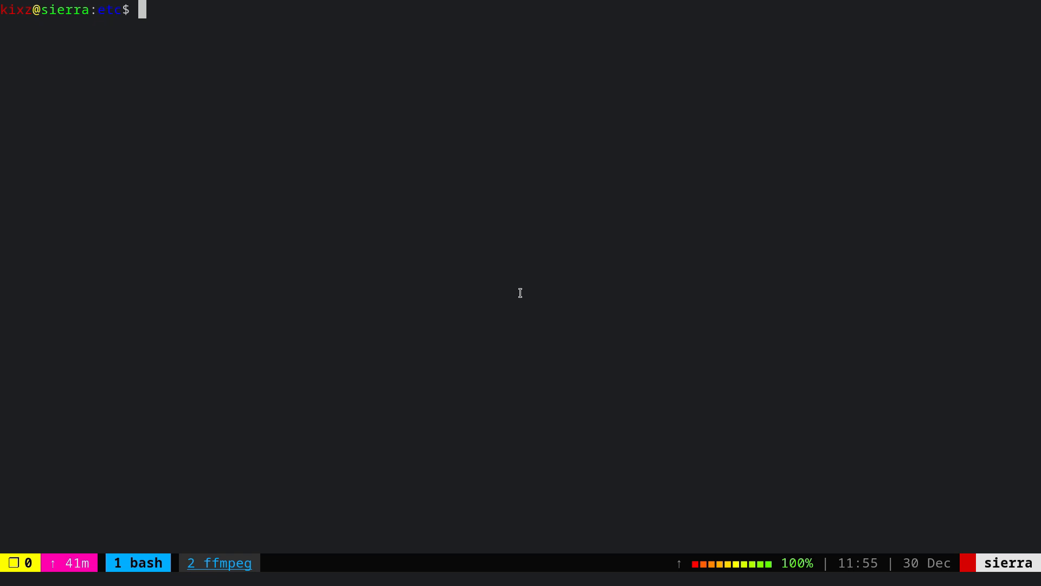
# Print /etc/resolv.conf, showing nameserver 192.168.0.1 set by resolvd for iwm0
pyautogui.write('cat resolv.conf')
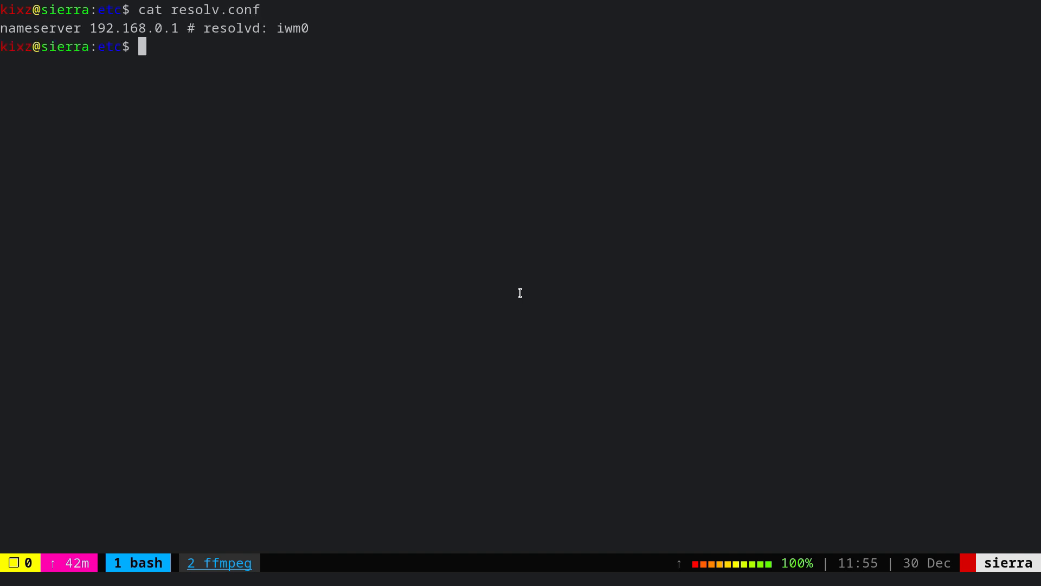
# Bring up the resolv.conf/resolvd manual to read how resolvd manages nameservers and defers to unwind
pyautogui.write('man resolv.conf')
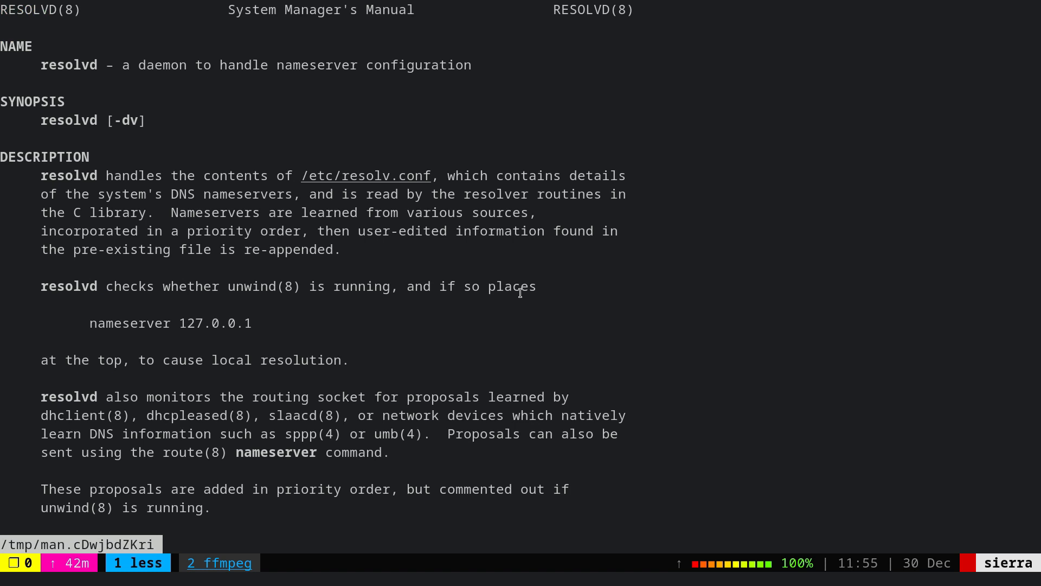
pyautogui.moveTo(375, 169)
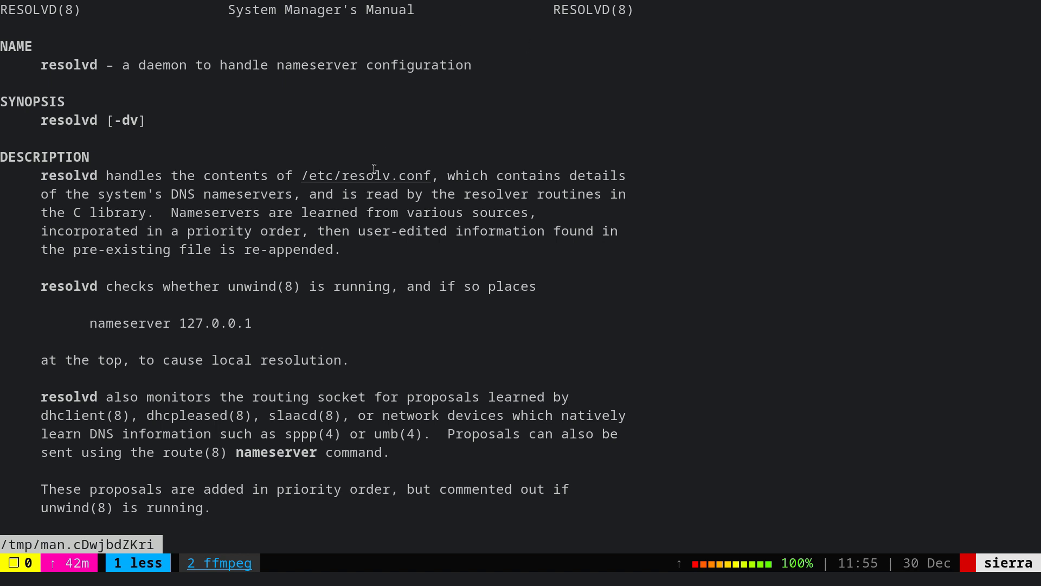
pyautogui.moveTo(378, 165)
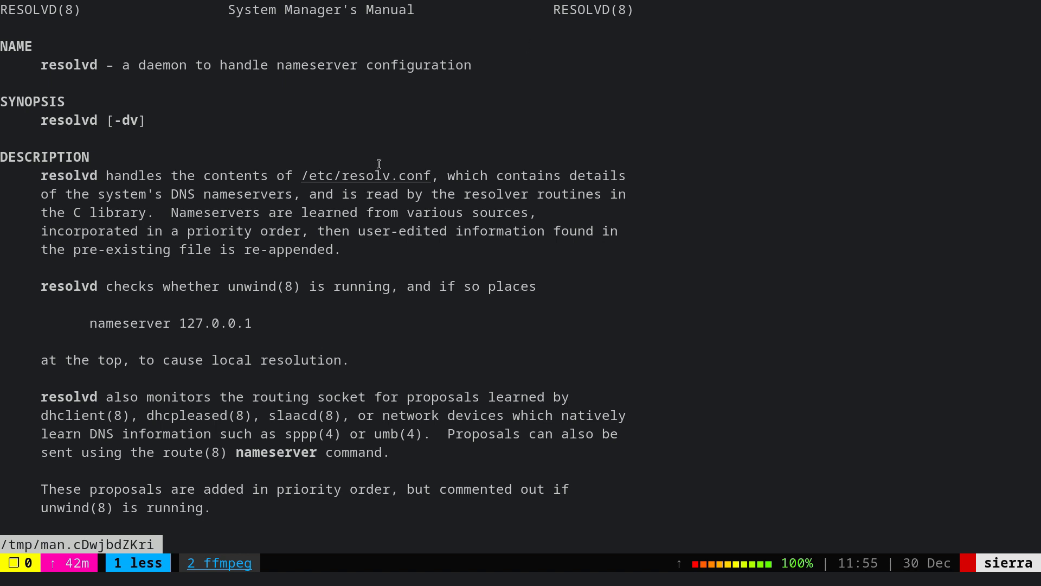
pyautogui.moveTo(305, 175)
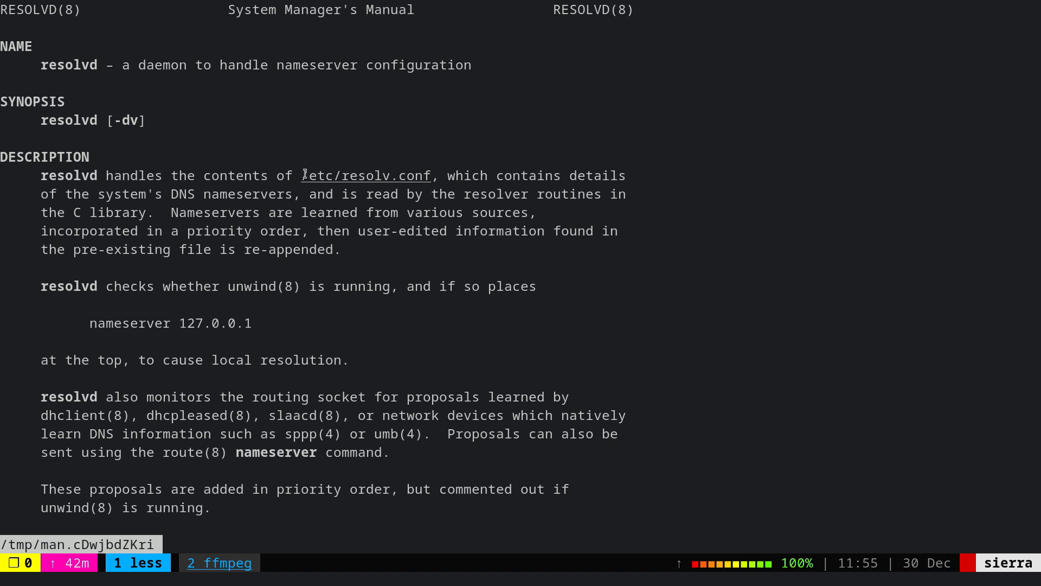
pyautogui.moveTo(357, 149)
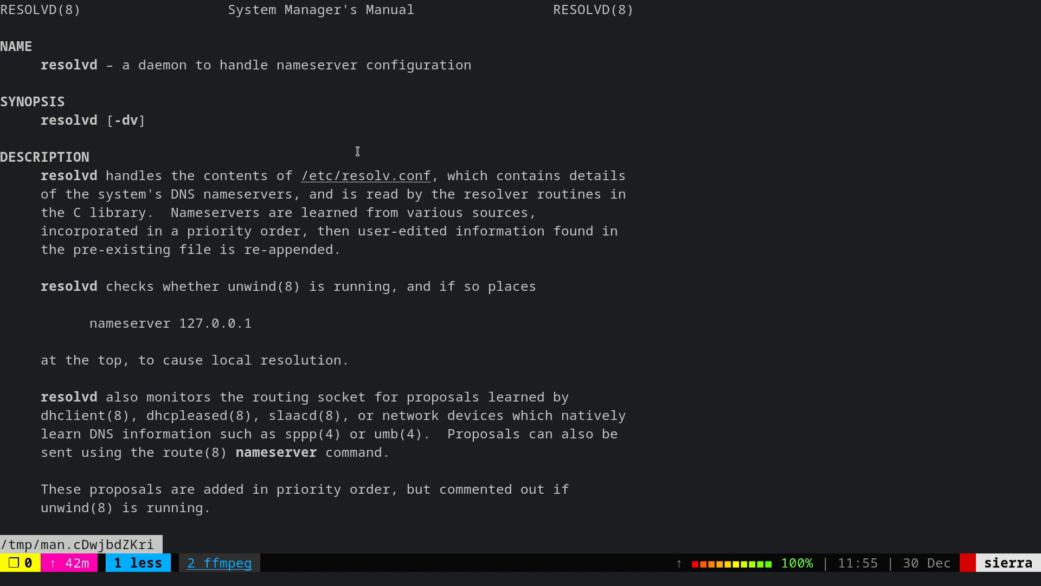
pyautogui.moveTo(239, 294)
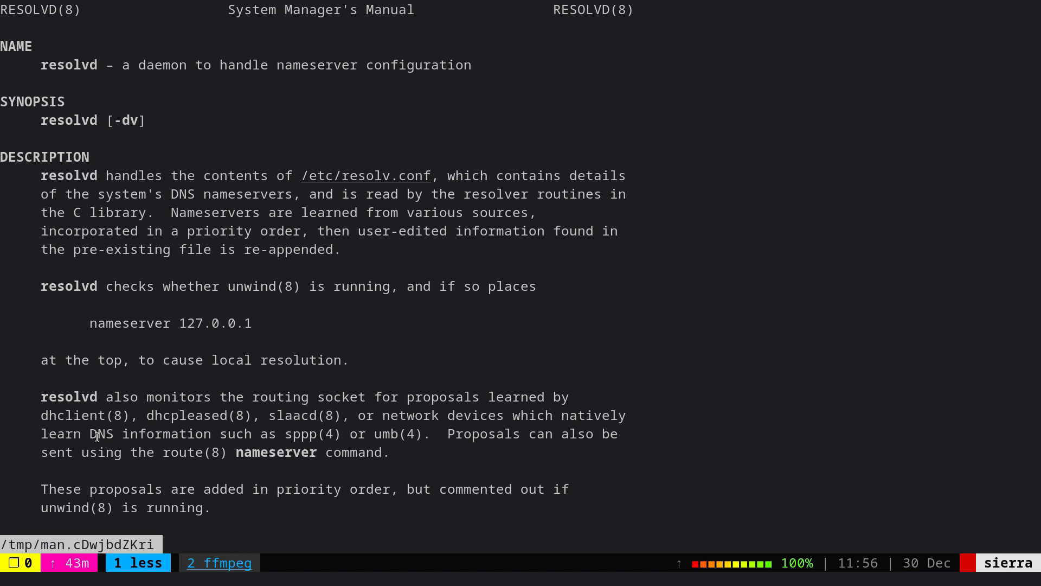
pyautogui.moveTo(167, 369)
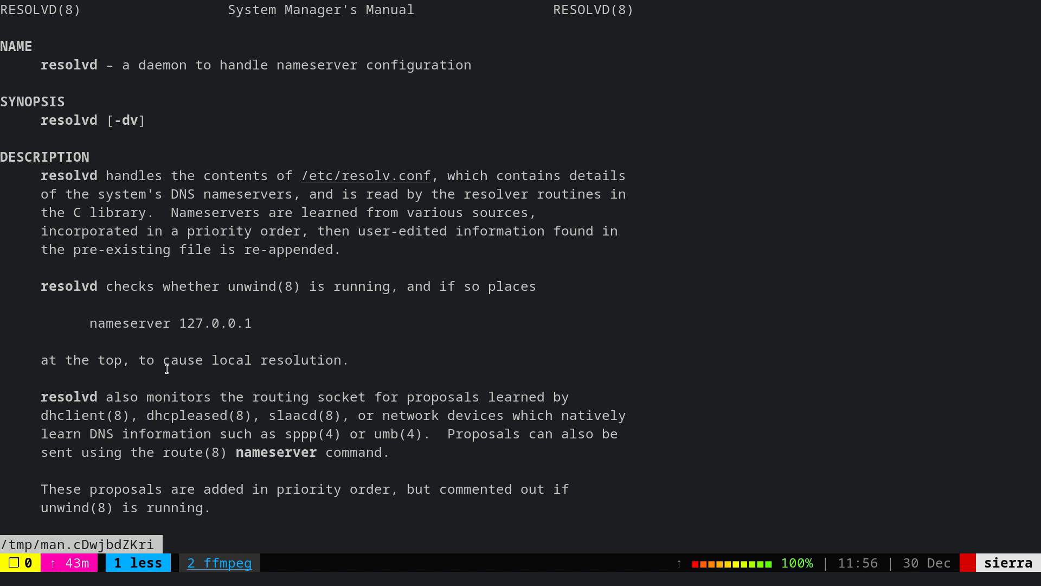
pyautogui.moveTo(487, 364)
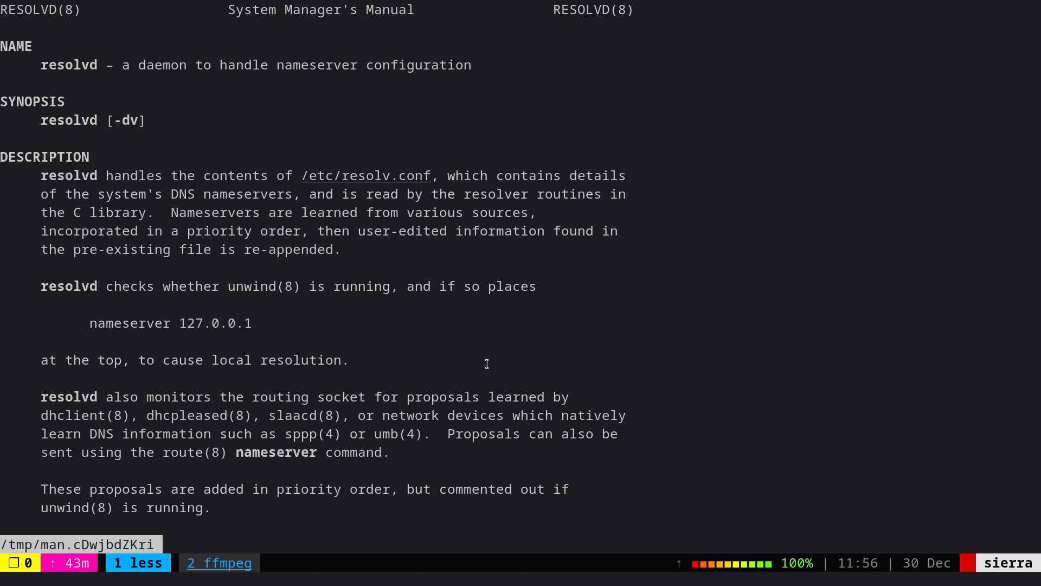
pyautogui.moveTo(376, 144)
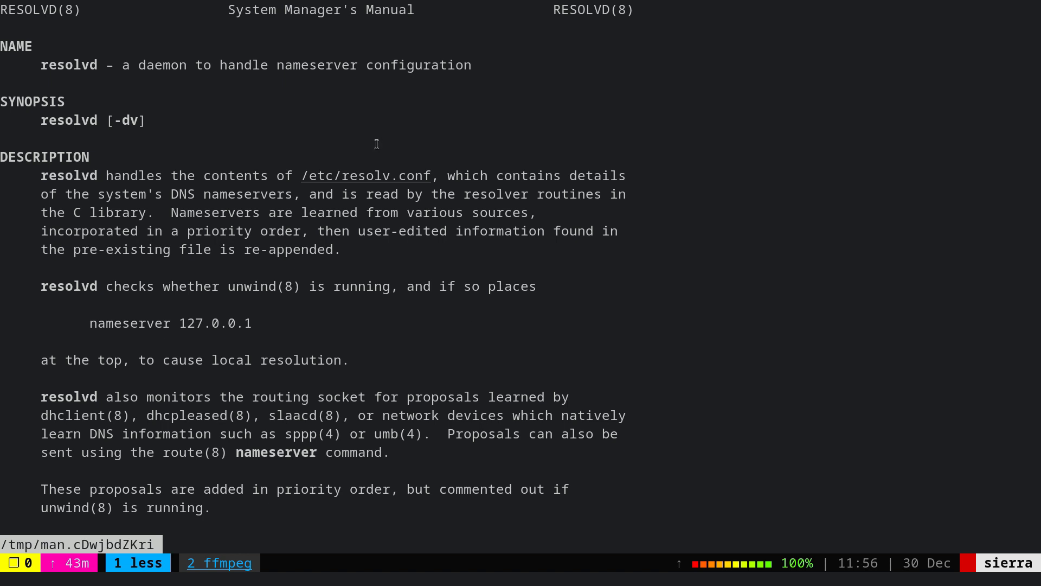
pyautogui.moveTo(138, 297)
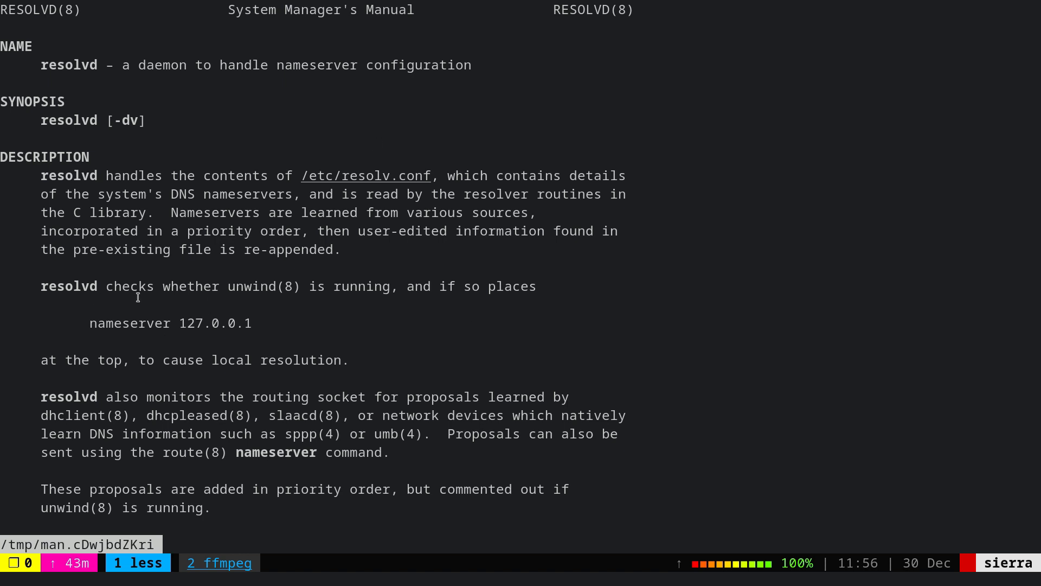
pyautogui.moveTo(422, 318)
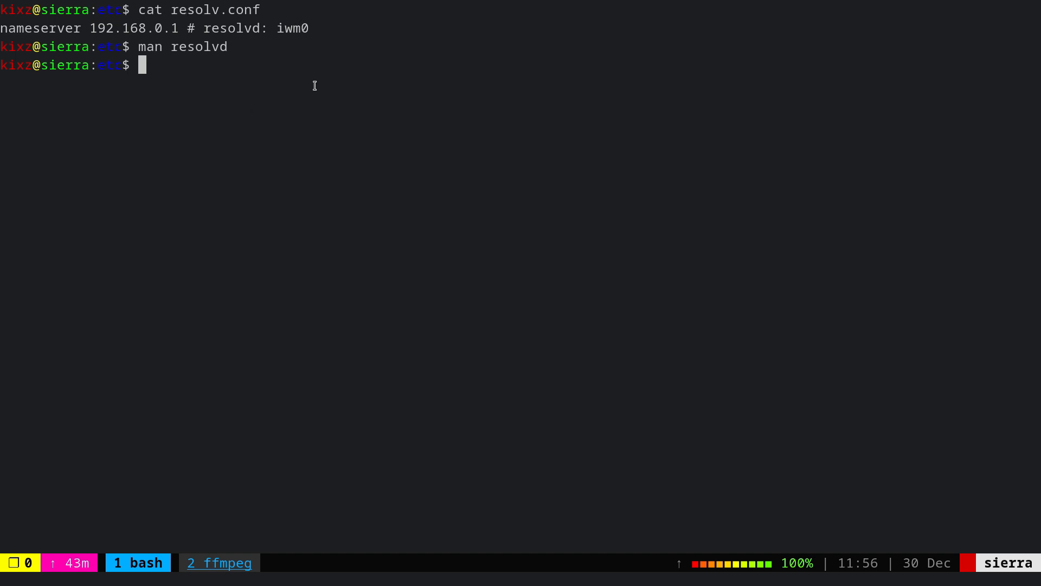
pyautogui.moveTo(303, 115)
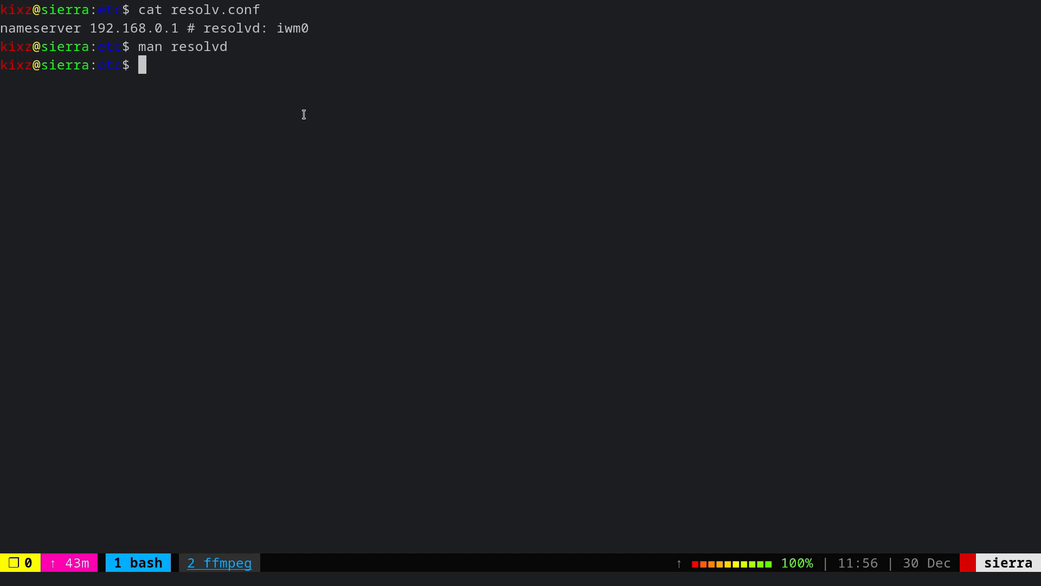
pyautogui.moveTo(177, 47)
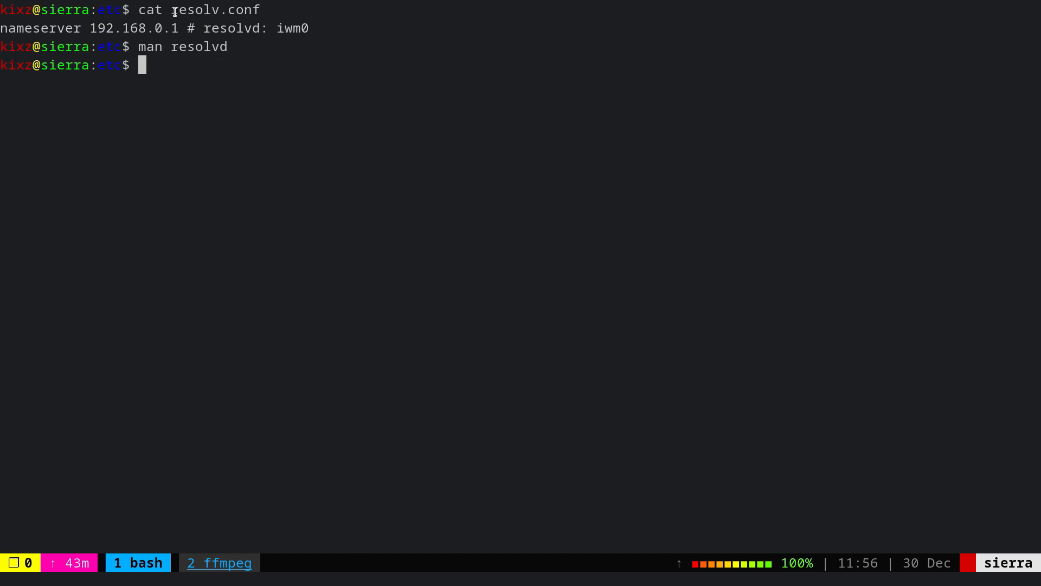
pyautogui.moveTo(293, 113)
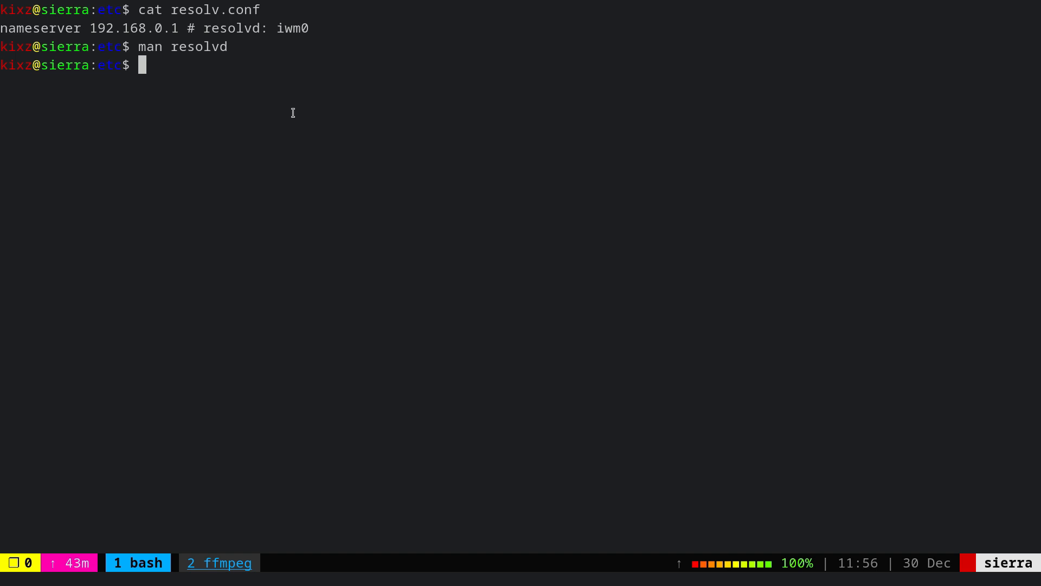
pyautogui.write('m')
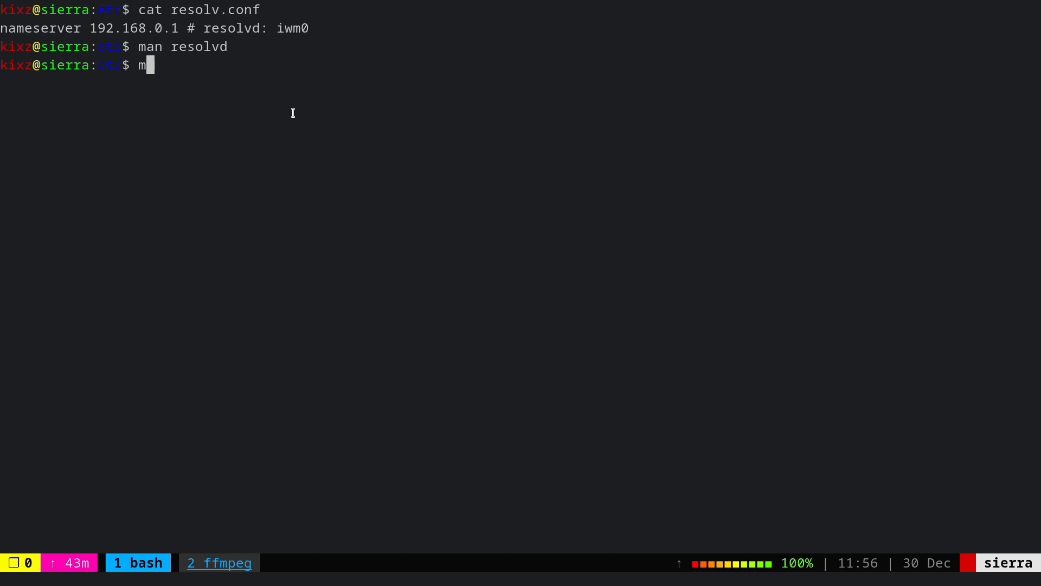
# Read the unwind(8) manual's description of the validating DNS resolver, then quit the pager
pyautogui.write('an unwind')
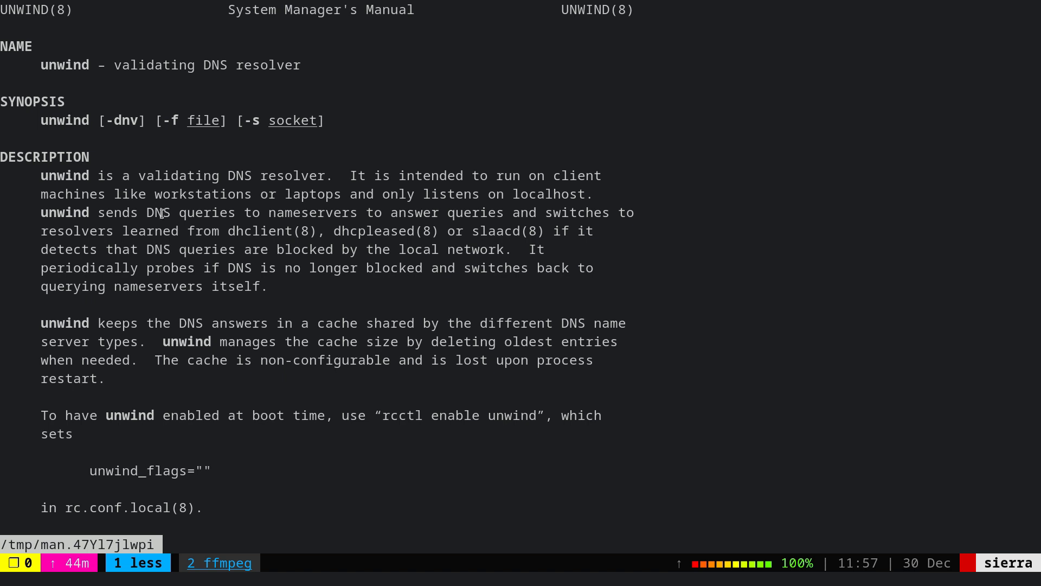
pyautogui.moveTo(341, 313)
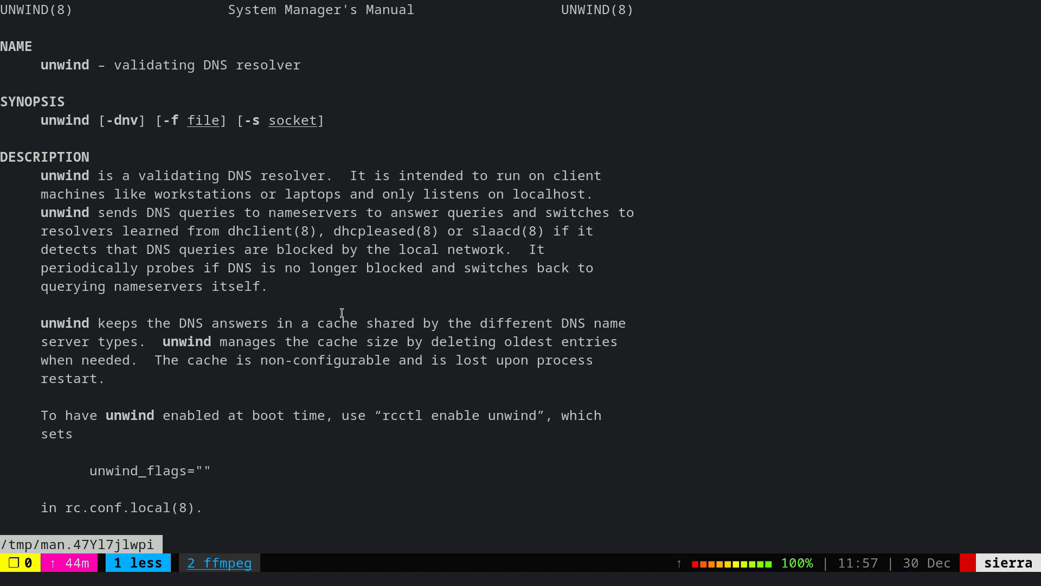
pyautogui.press('q')
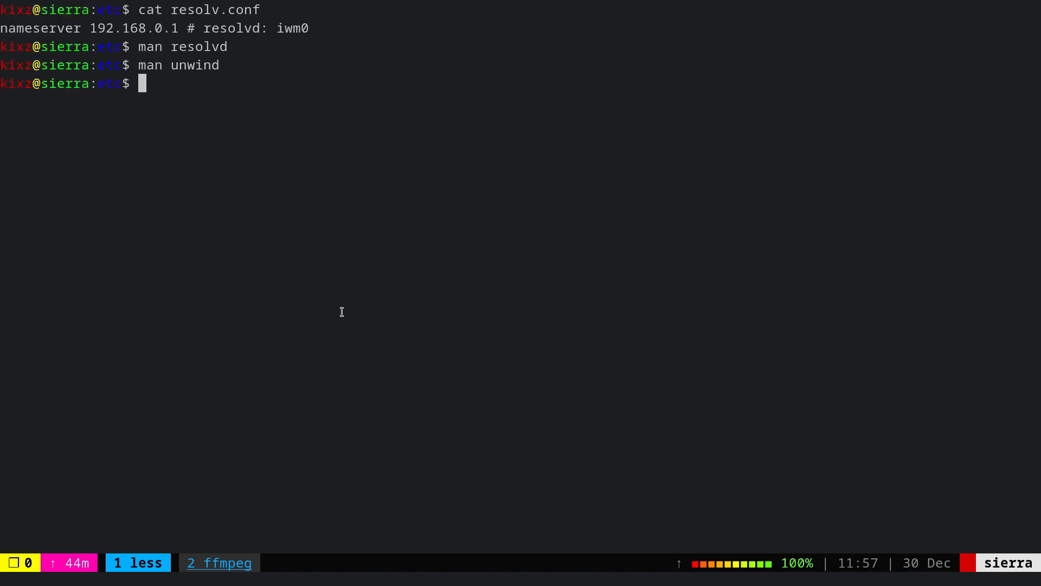
# Read man unwind.conf down to the forwarder and preference options, then quit the pager
pyautogui.write('man unwind.c')
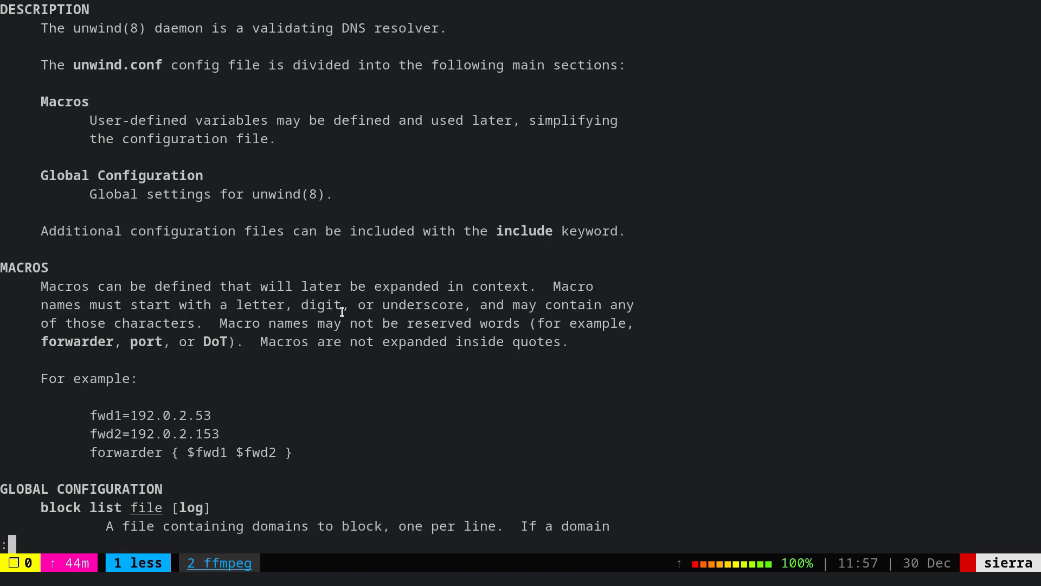
pyautogui.scroll(-3)
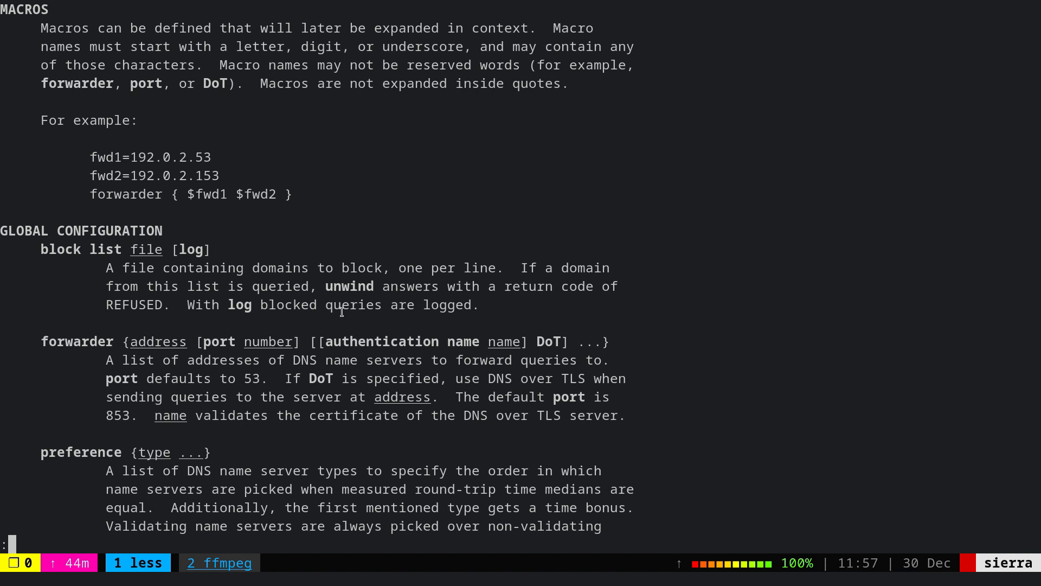
pyautogui.moveTo(144, 172)
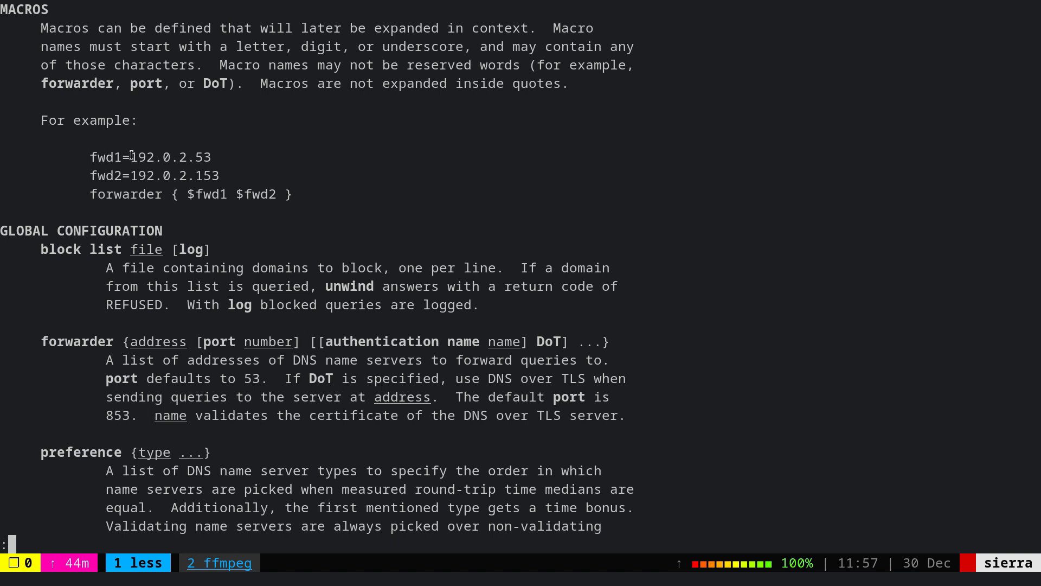
pyautogui.moveTo(107, 159)
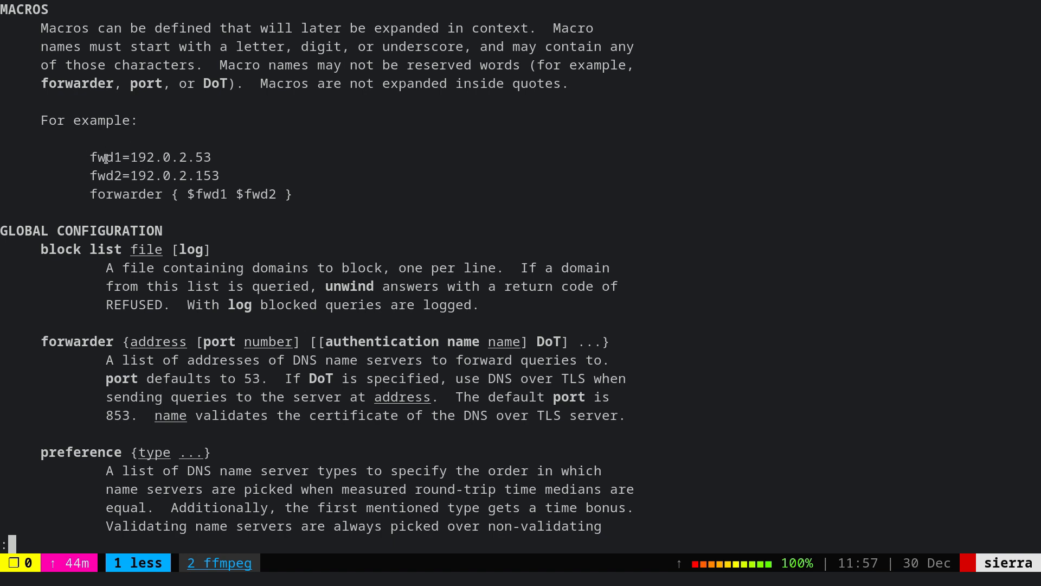
pyautogui.moveTo(247, 157)
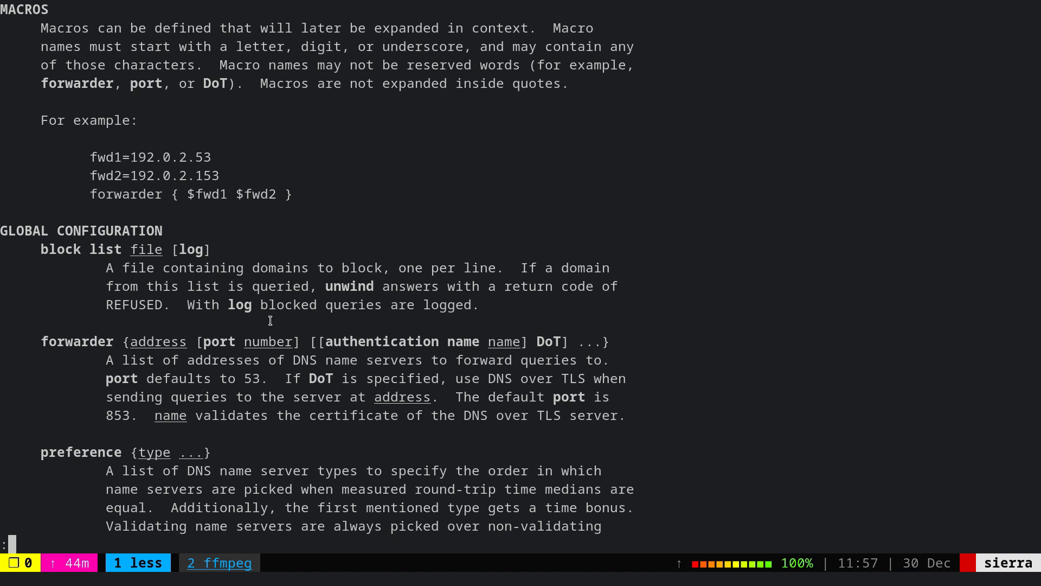
pyautogui.scroll(-3)
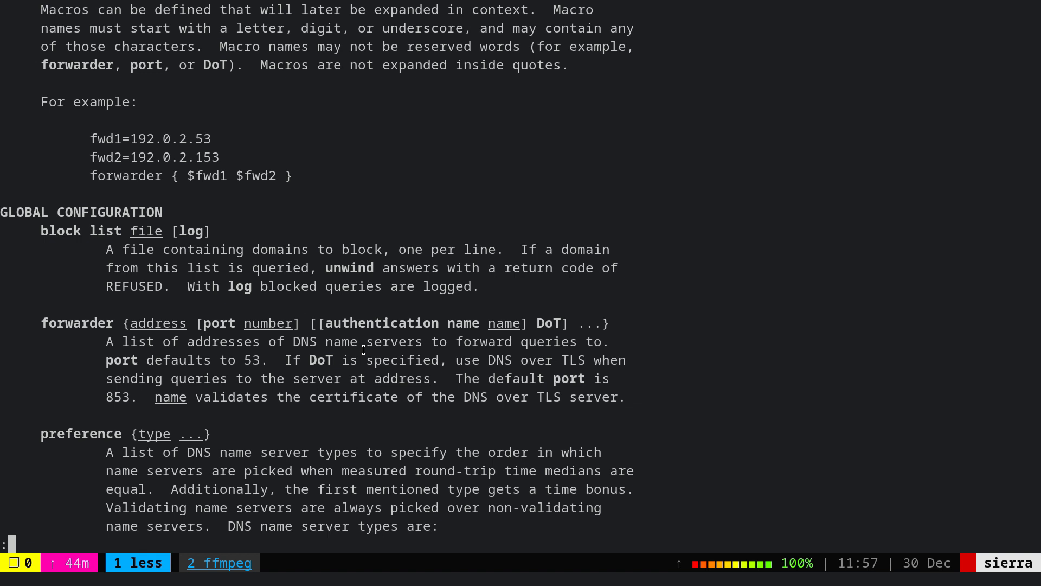
pyautogui.scroll(-3)
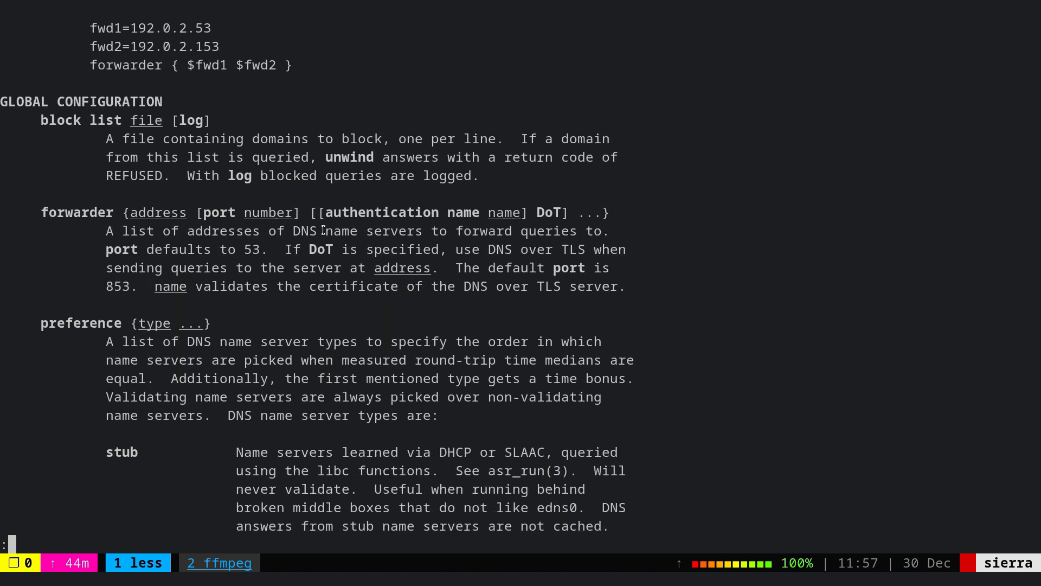
pyautogui.moveTo(276, 261)
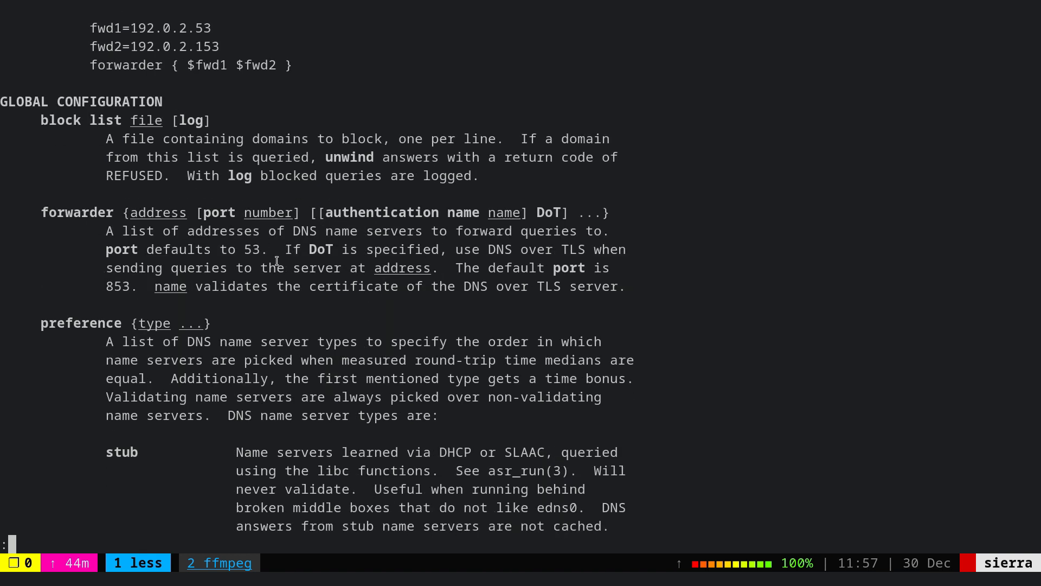
pyautogui.moveTo(449, 243)
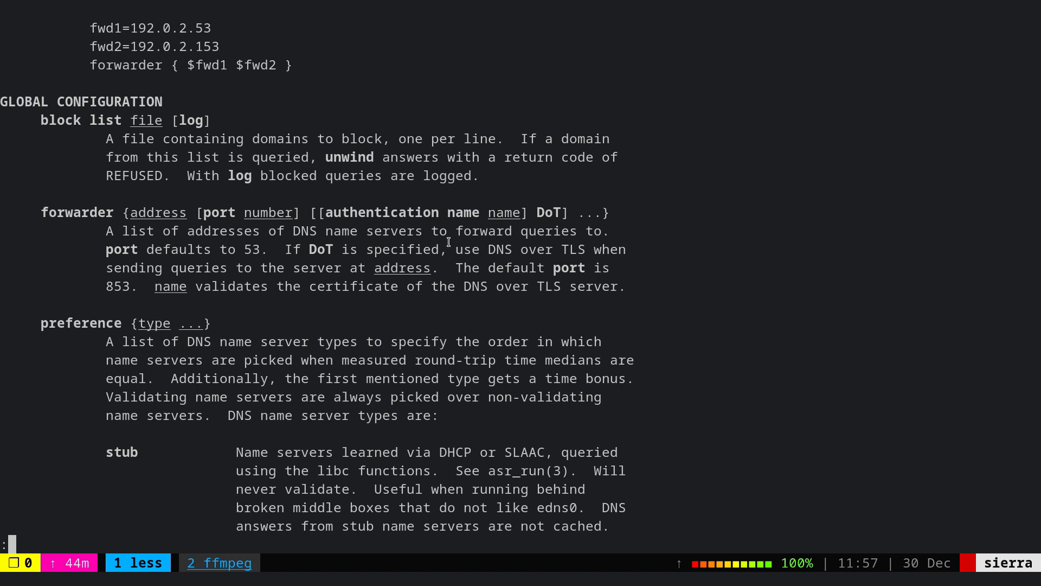
pyautogui.press('q')
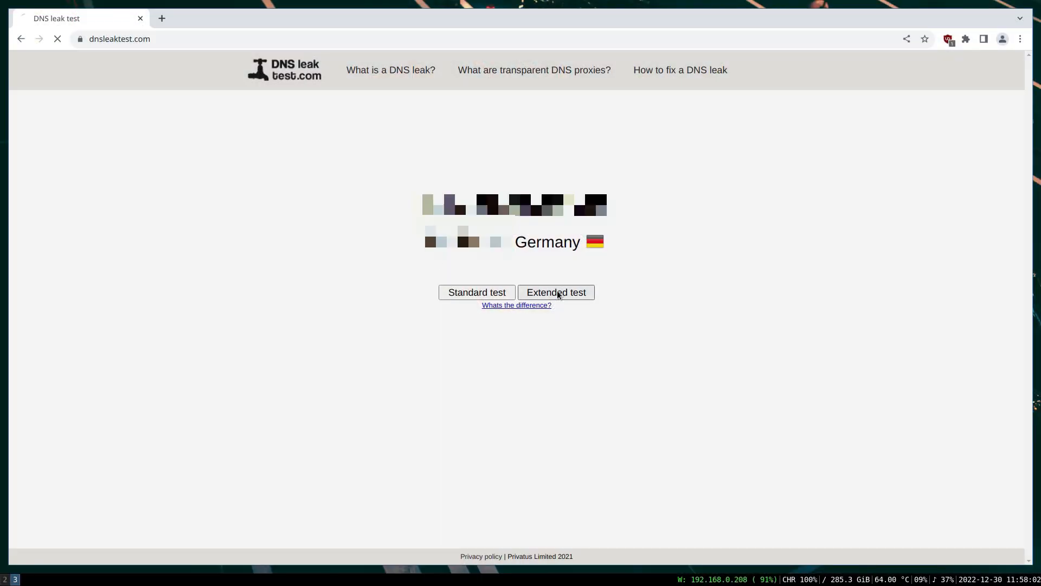
# Run the extended DNS leak test, which finds one resolver in Germany over six rounds
pyautogui.click(556, 292)
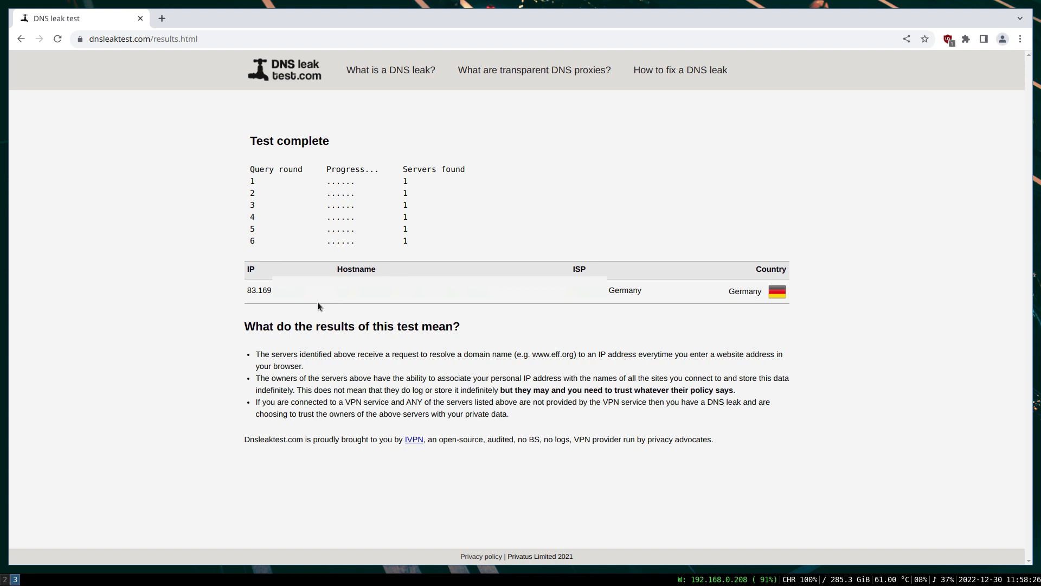
pyautogui.moveTo(207, 289)
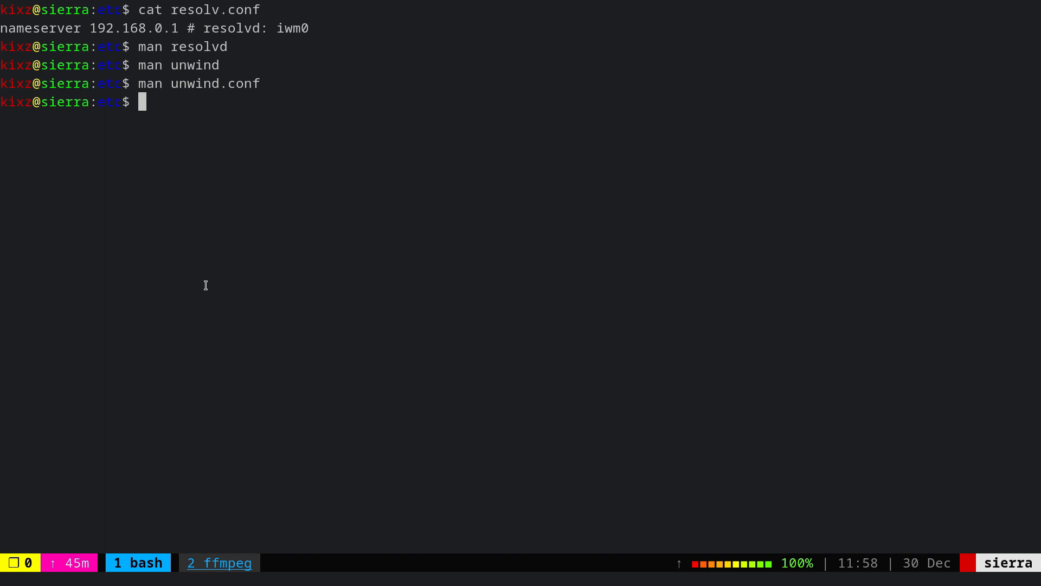
# Compose the command doas vim unwind.conf at the shell prompt without running it yet
pyautogui.write('d')
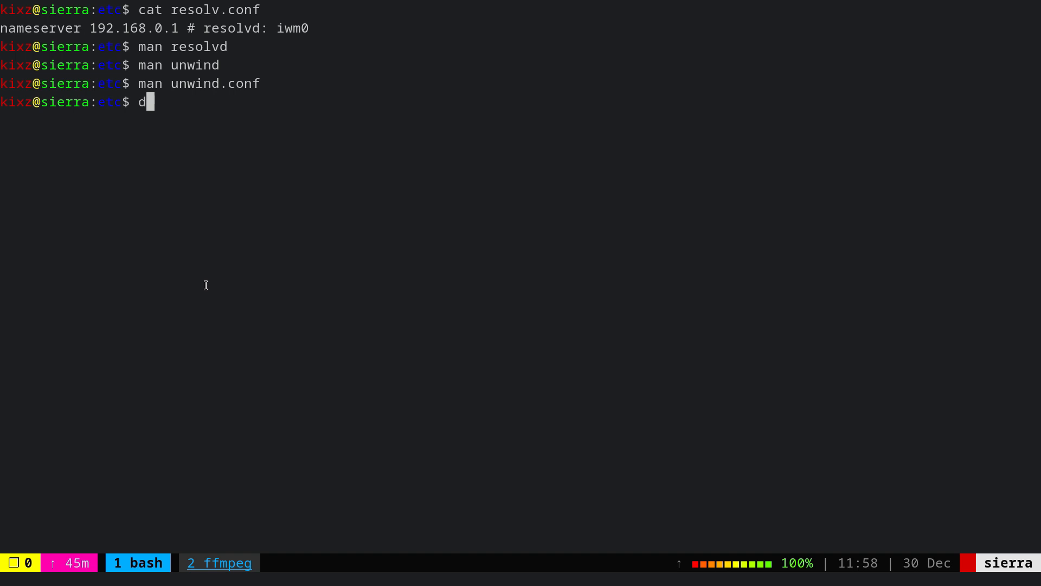
pyautogui.write('oas un')
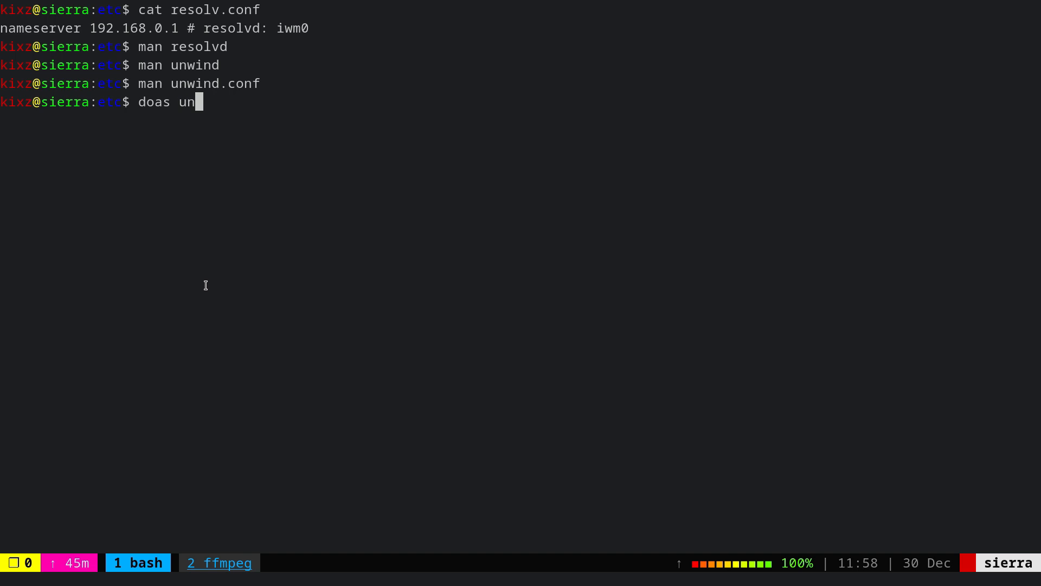
pyautogui.write('wind.conf')
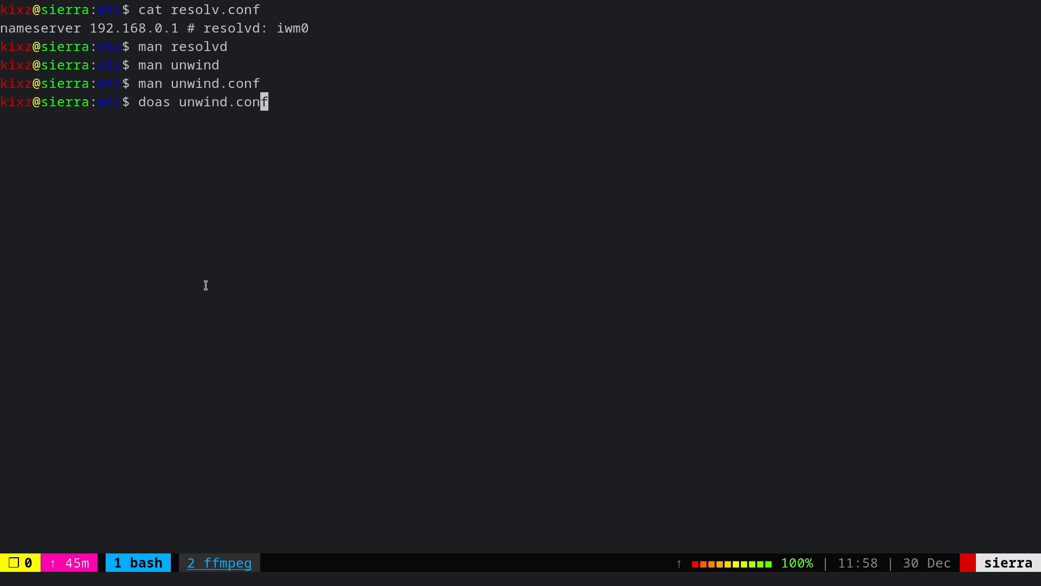
pyautogui.write('vim')
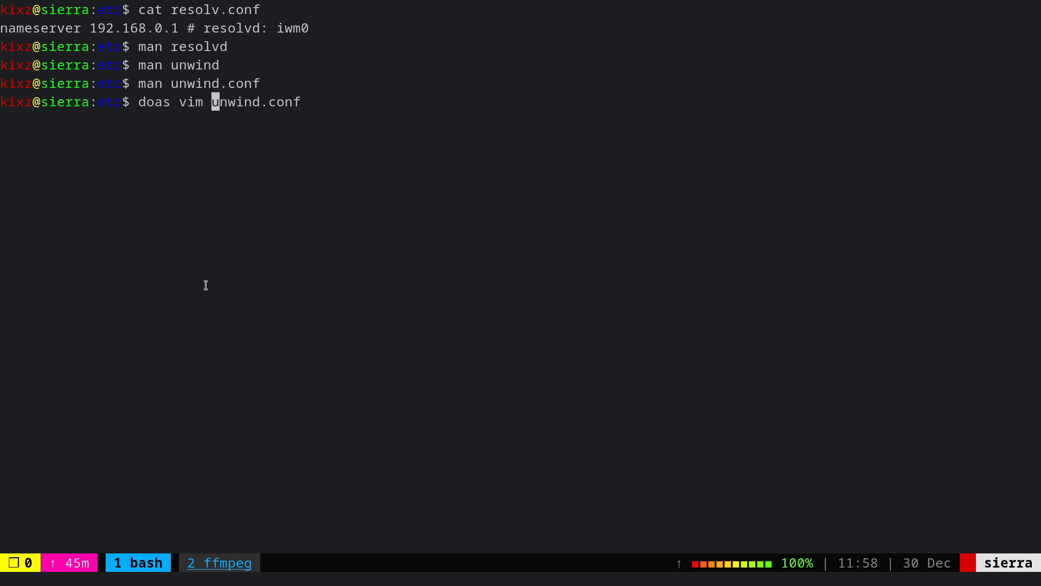
# Write unwind.conf with 'forwarder { 8.8.8.8 }' and 'preference forwarder', save and quit vim
pyautogui.press('Return')
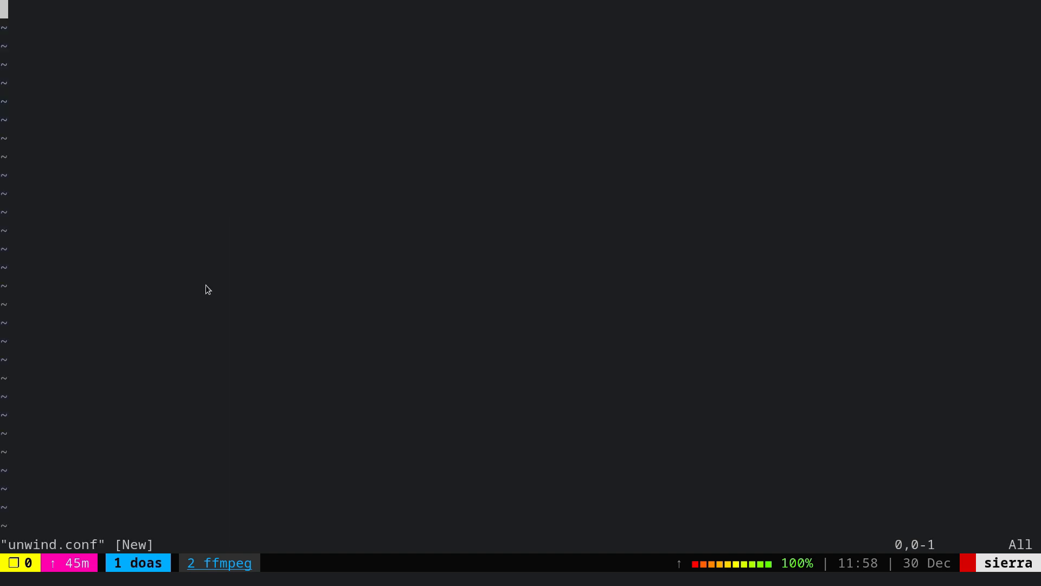
pyautogui.press('i')
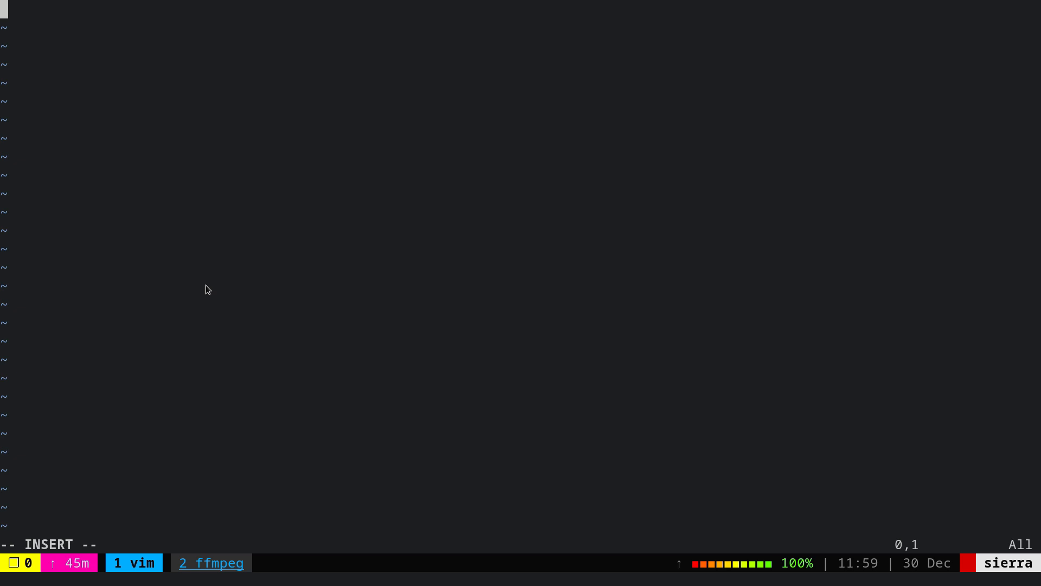
pyautogui.write('forwarder')
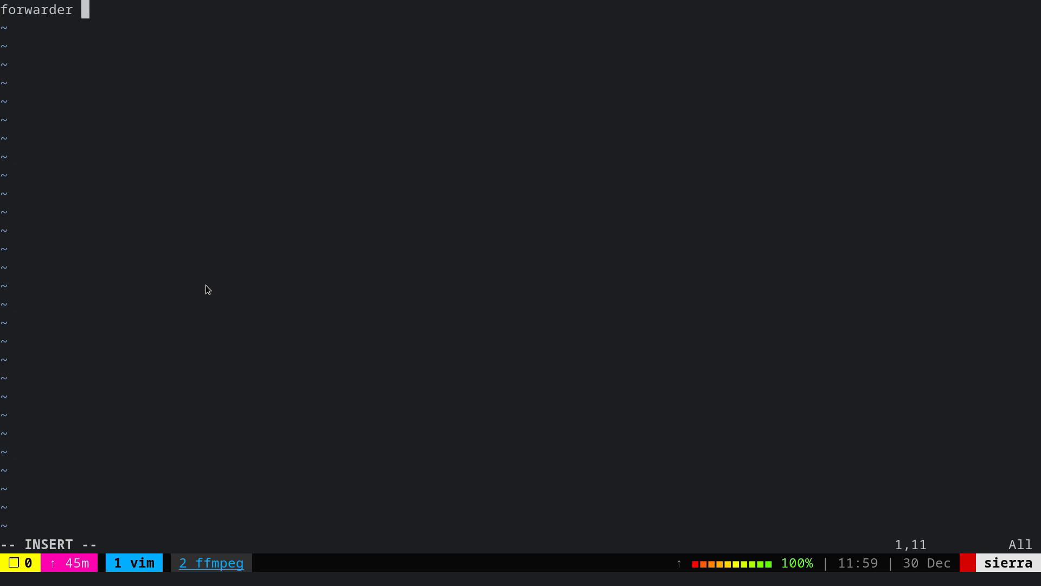
pyautogui.write('{ 8.')
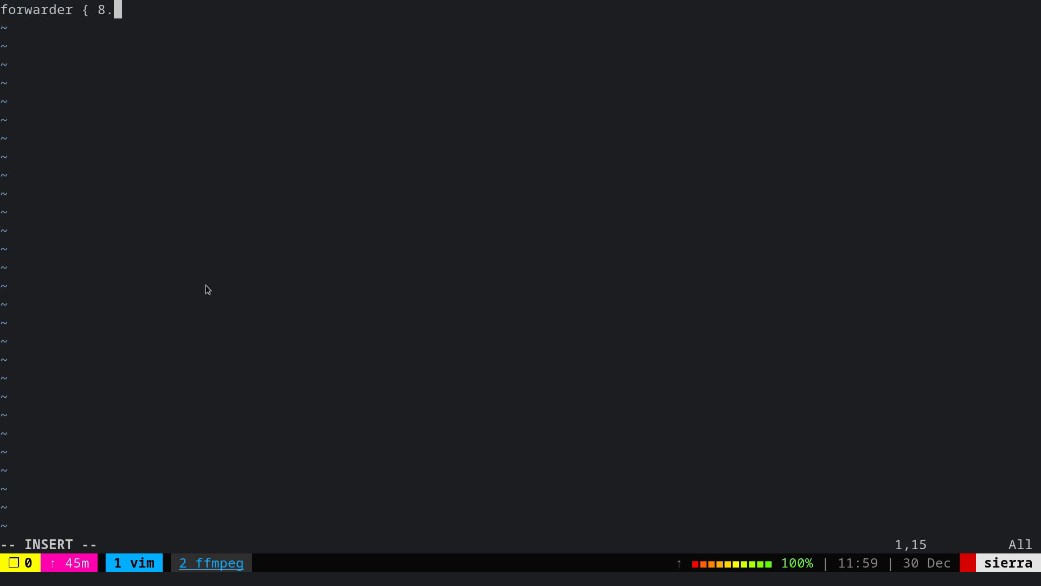
pyautogui.write('8.8.8')
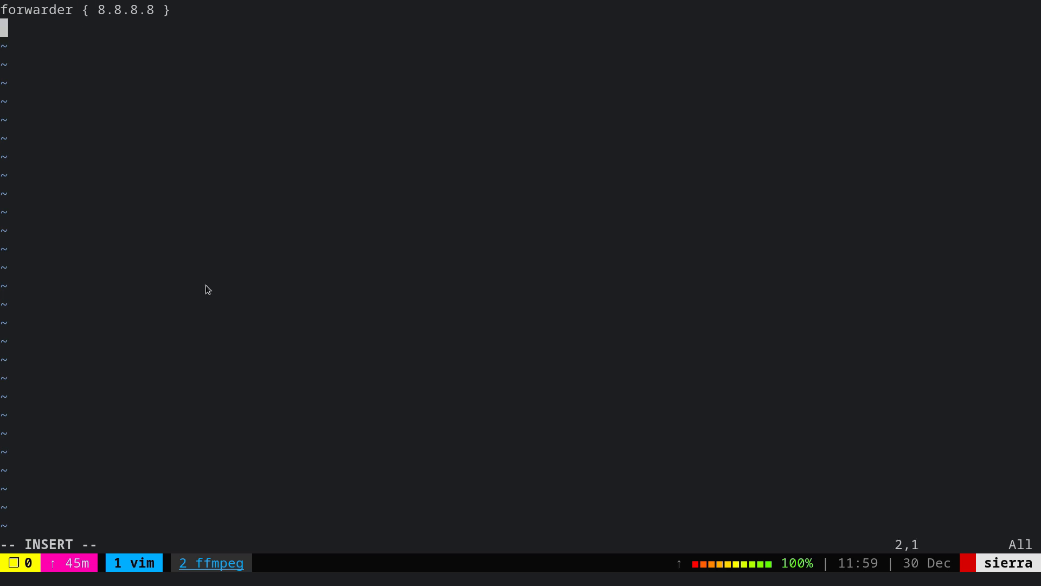
pyautogui.write('pr')
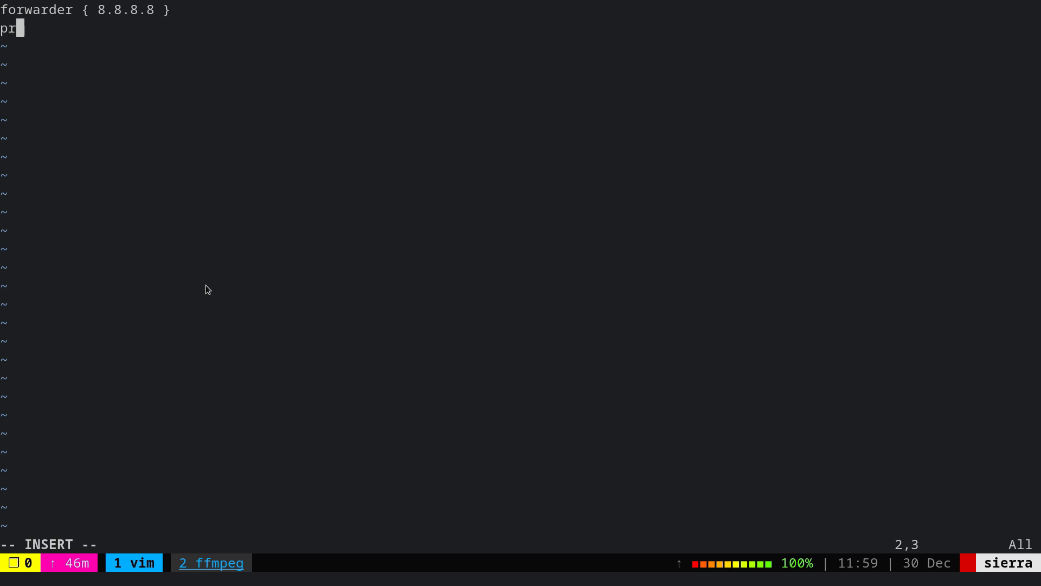
pyautogui.write('eference forwarder')
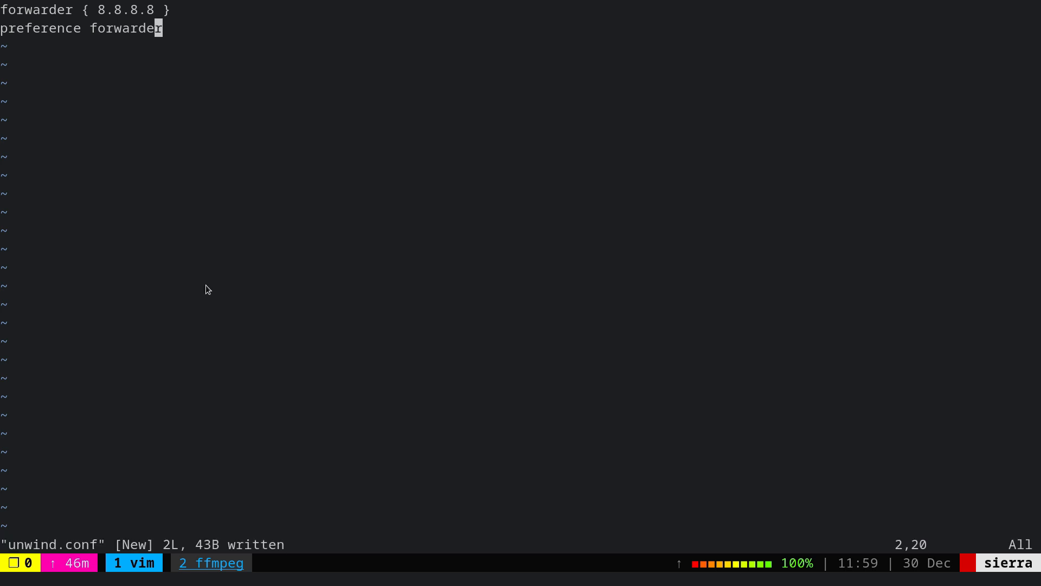
pyautogui.moveTo(211, 22)
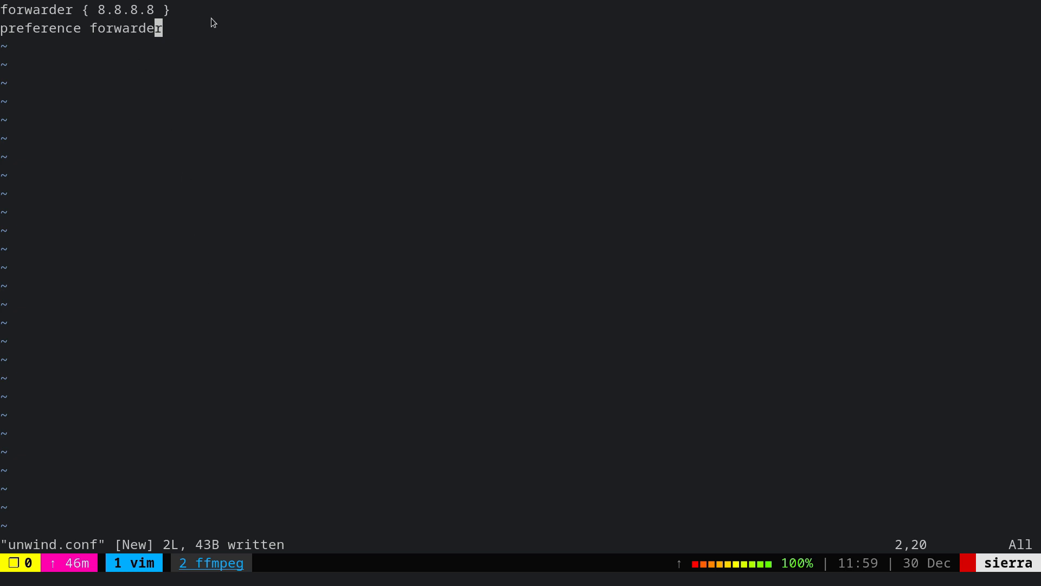
pyautogui.press('0')
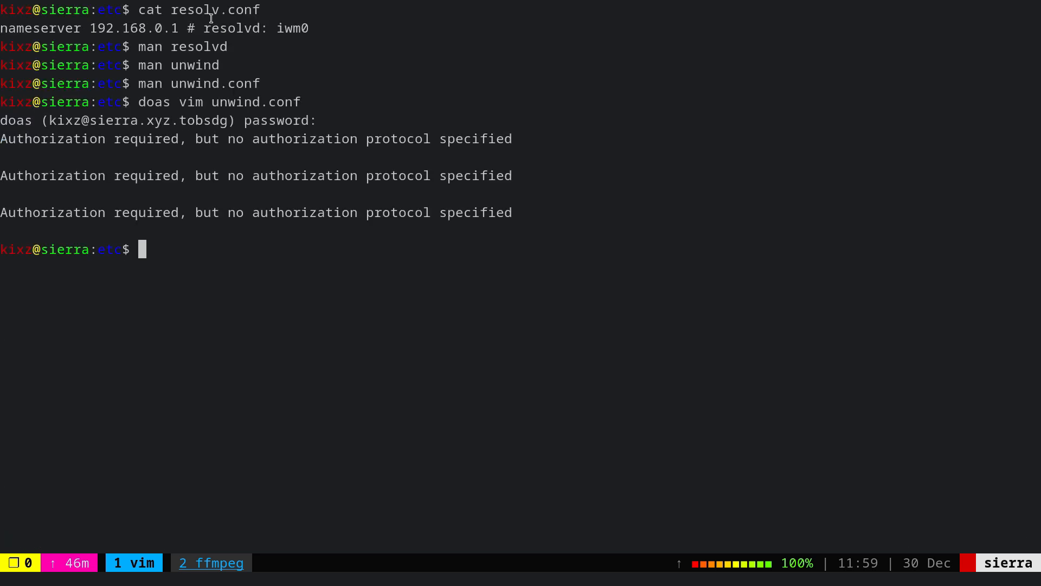
# Check unwind with rcctl (failed), then enable and start it, reported ok
pyautogui.write('do')
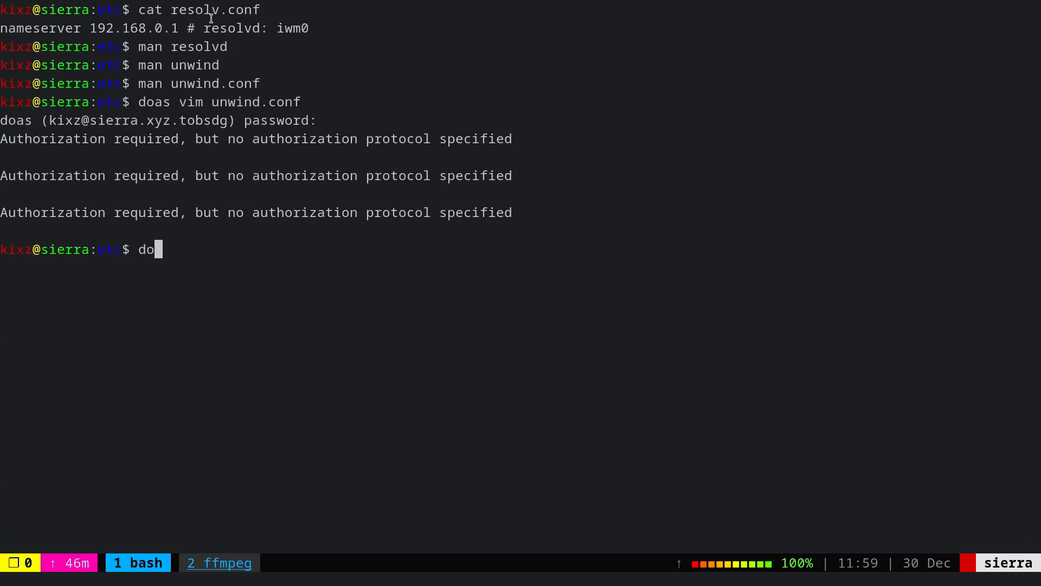
pyautogui.write('s')
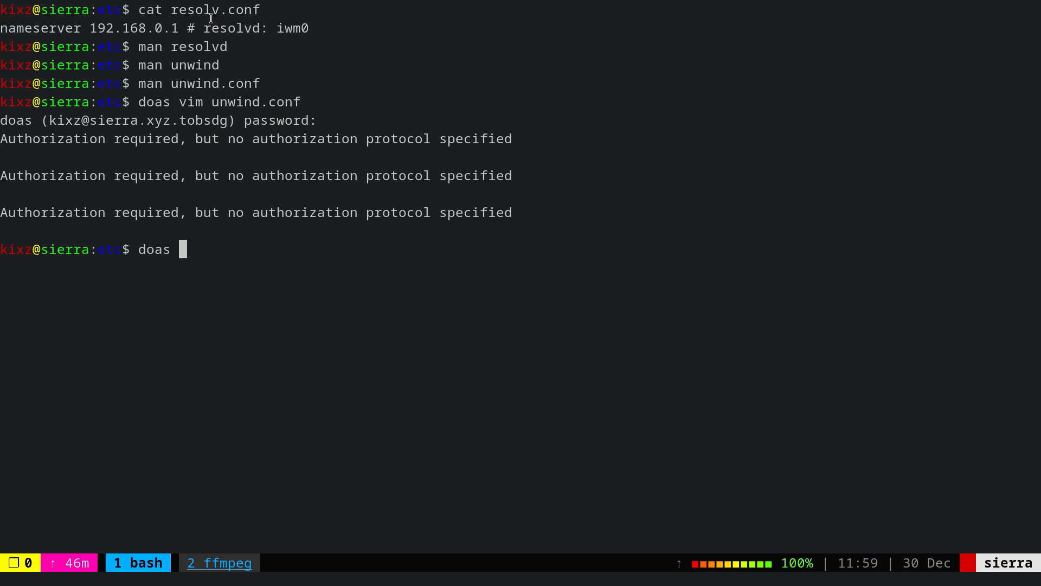
pyautogui.write('unw')
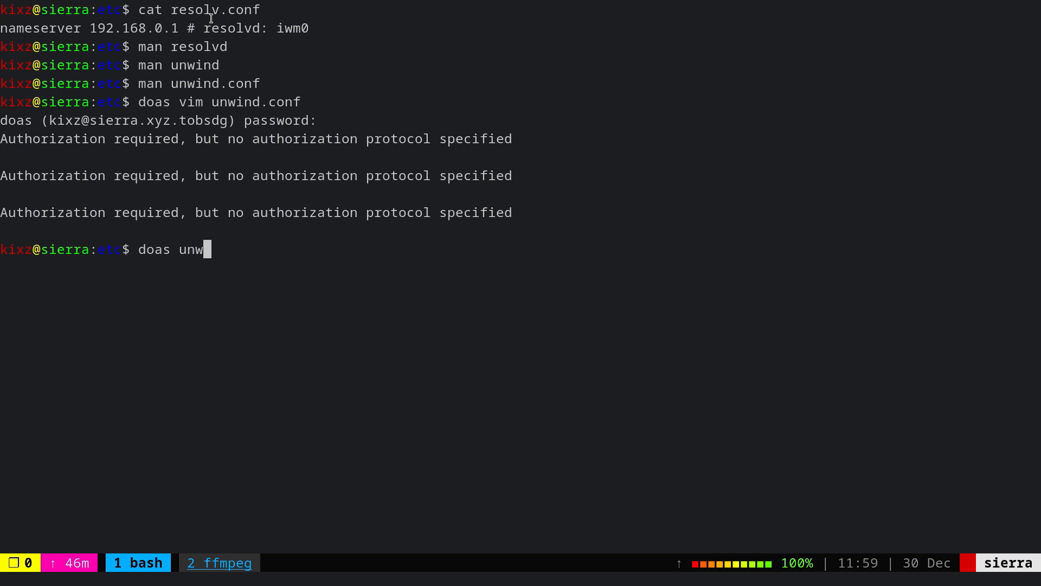
pyautogui.write('ind')
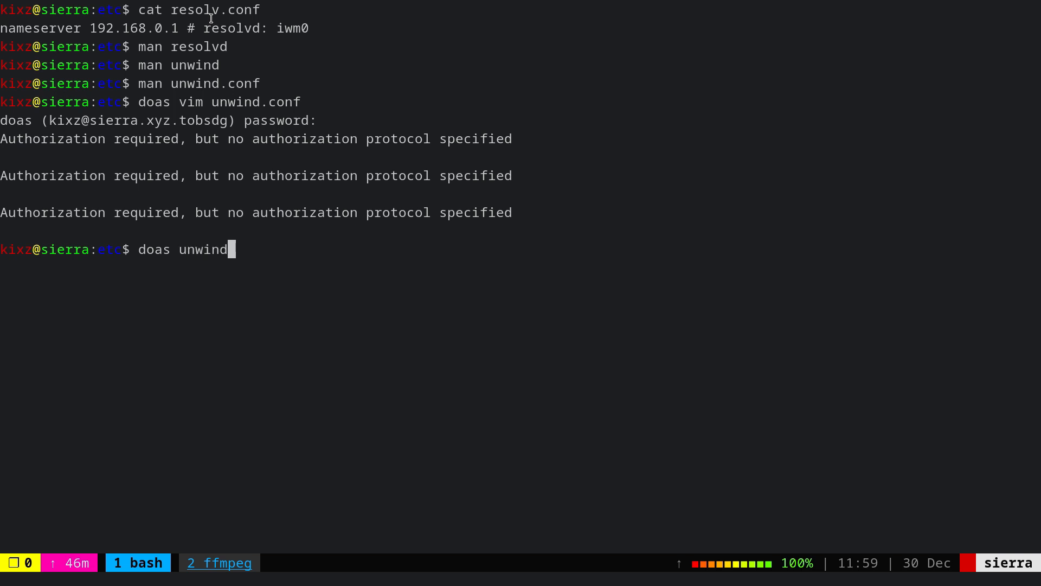
pyautogui.write('rcctl check')
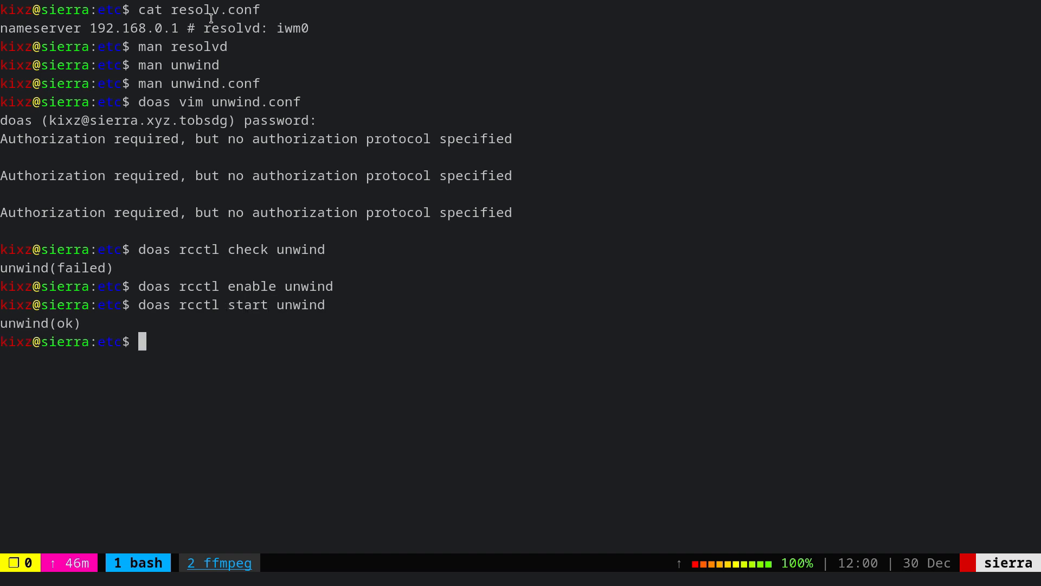
pyautogui.moveTo(263, 143)
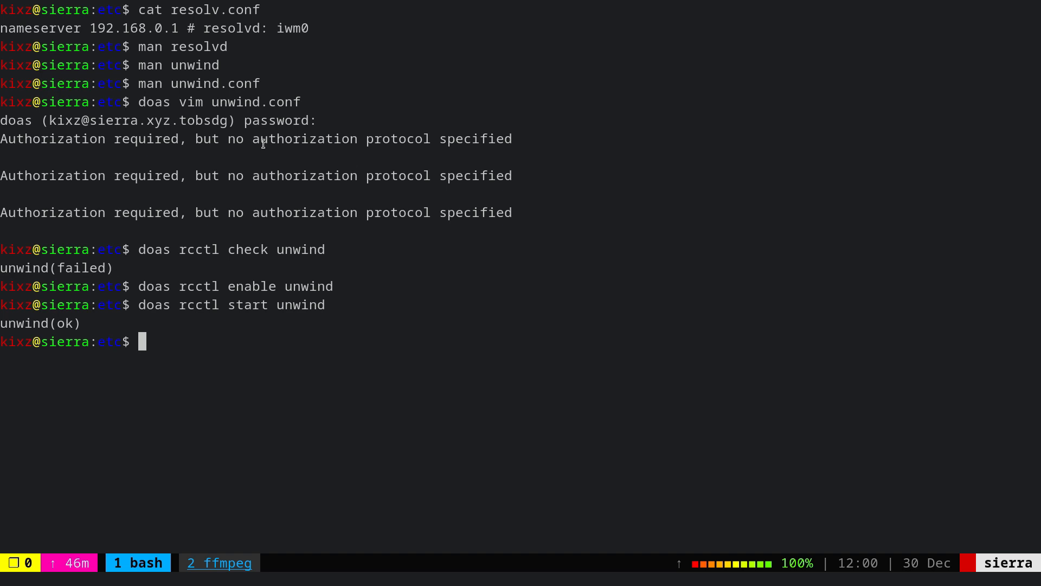
pyautogui.moveTo(240, 285)
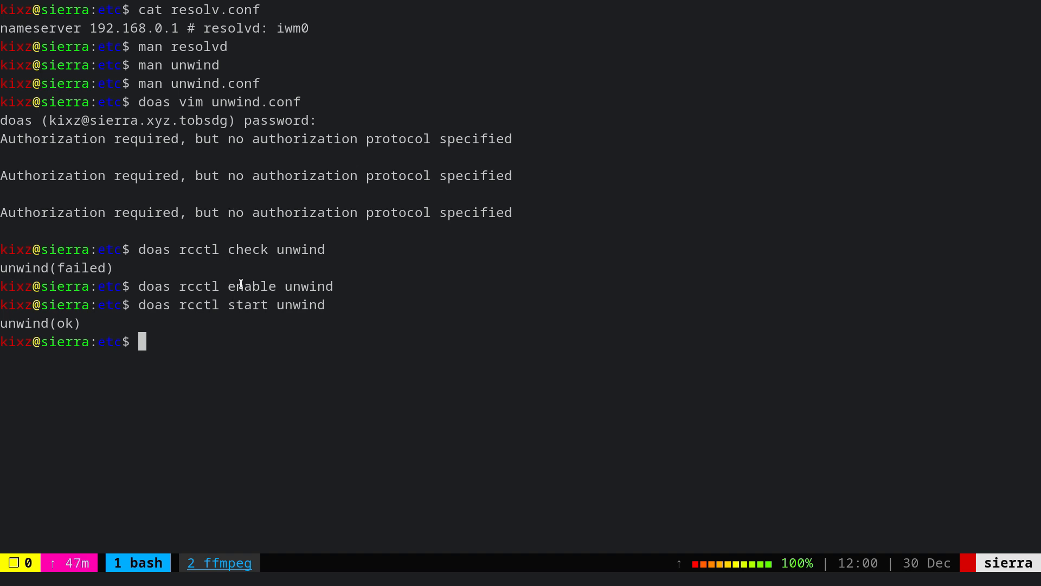
pyautogui.moveTo(249, 288)
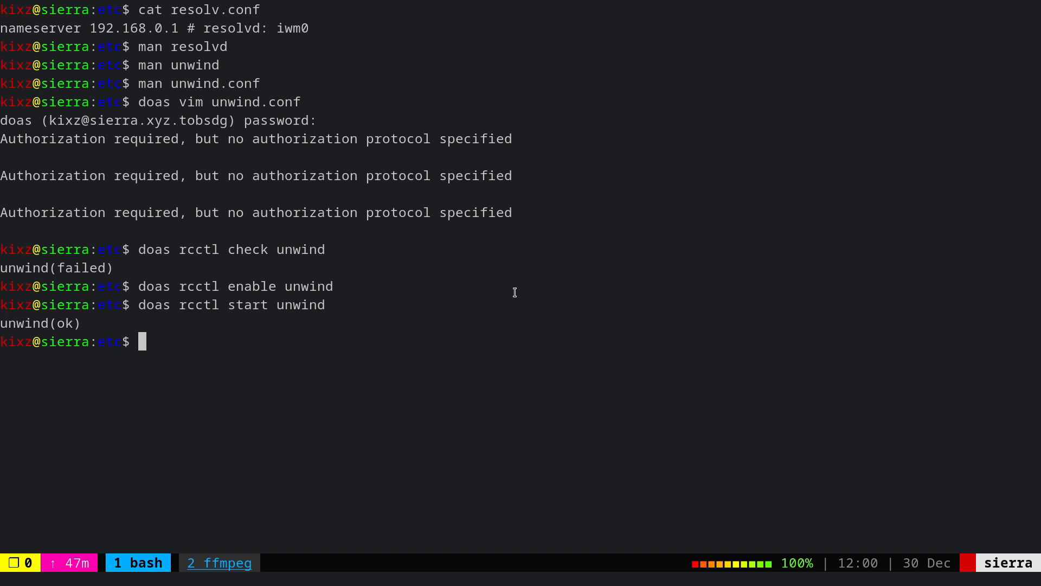
pyautogui.moveTo(264, 314)
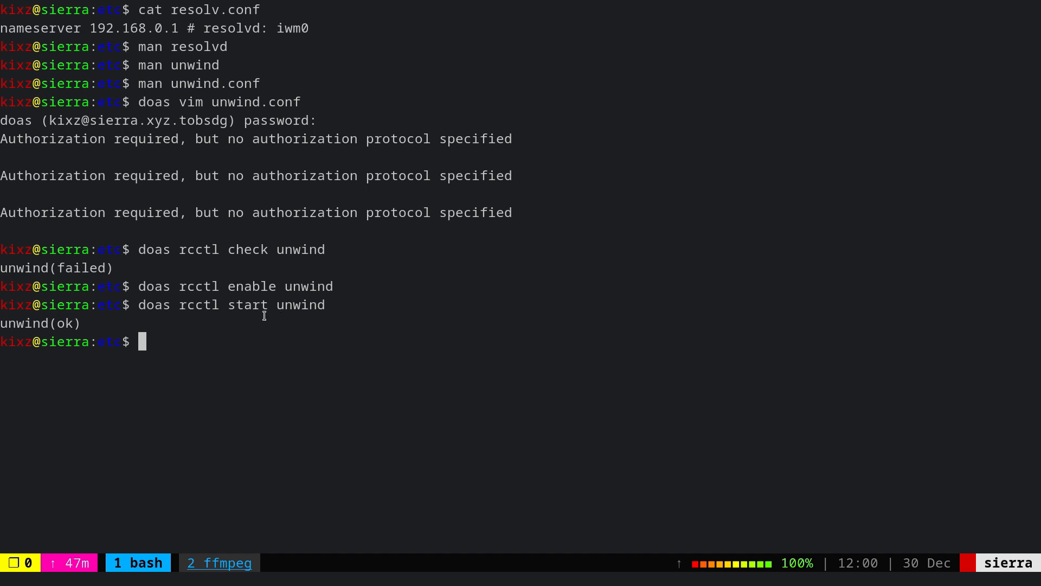
pyautogui.moveTo(429, 324)
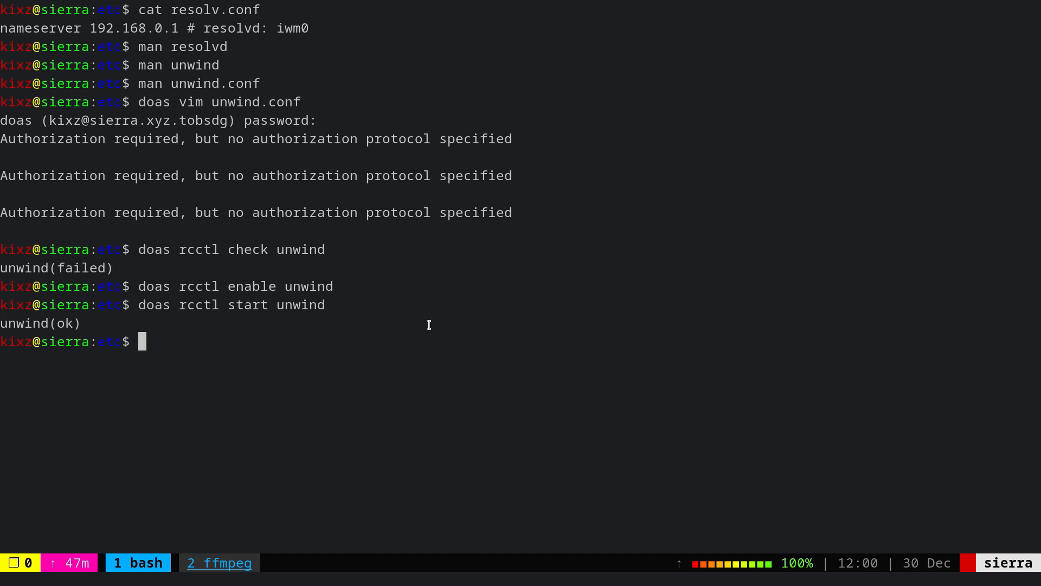
pyautogui.write('cat /e')
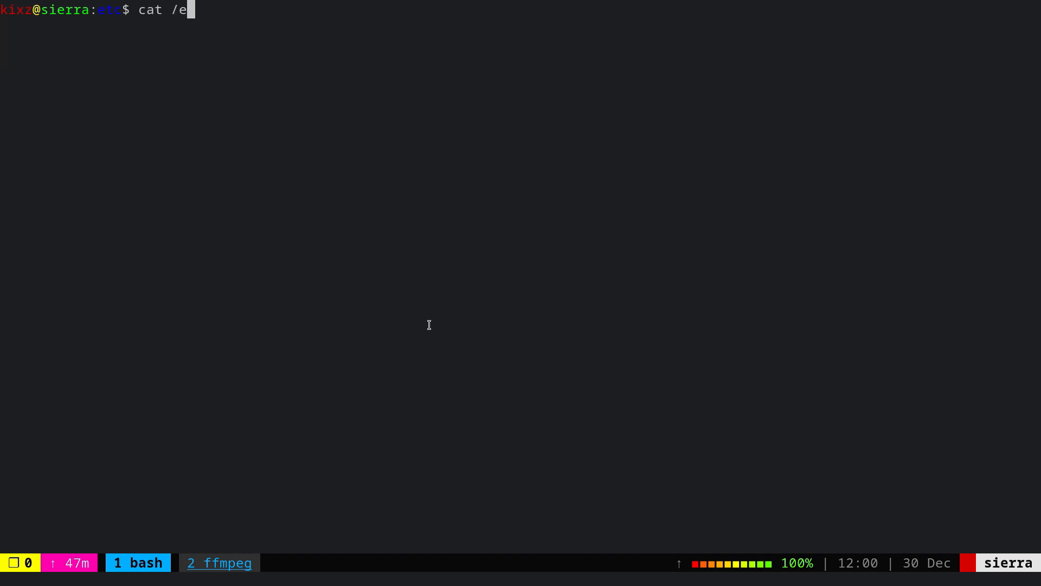
# Print /etc/resolv.conf, now listing 127.0.0.1 from unwind as the first nameserver
pyautogui.write('tc/resolv.conf')
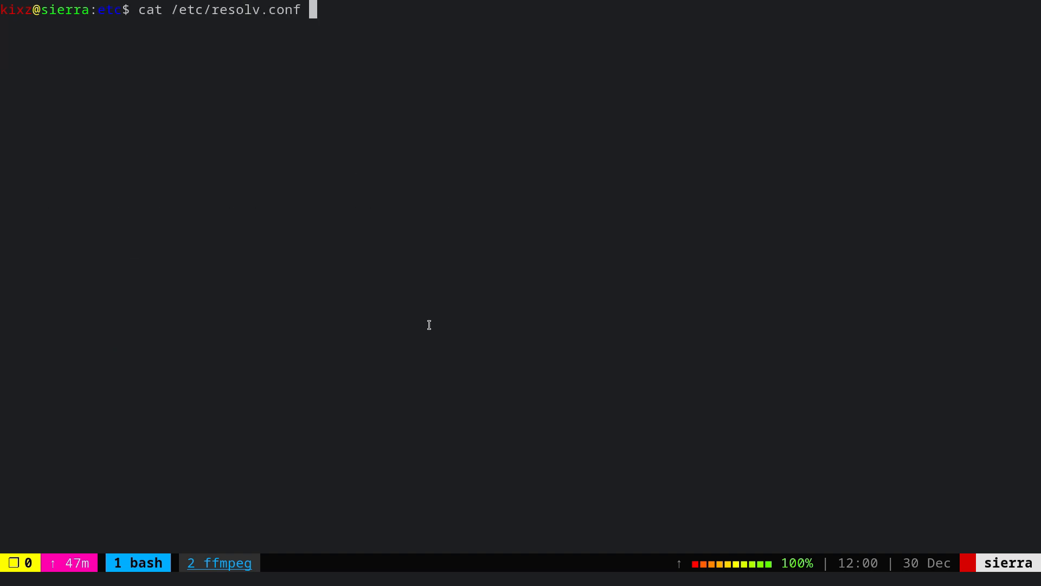
pyautogui.press('Return')
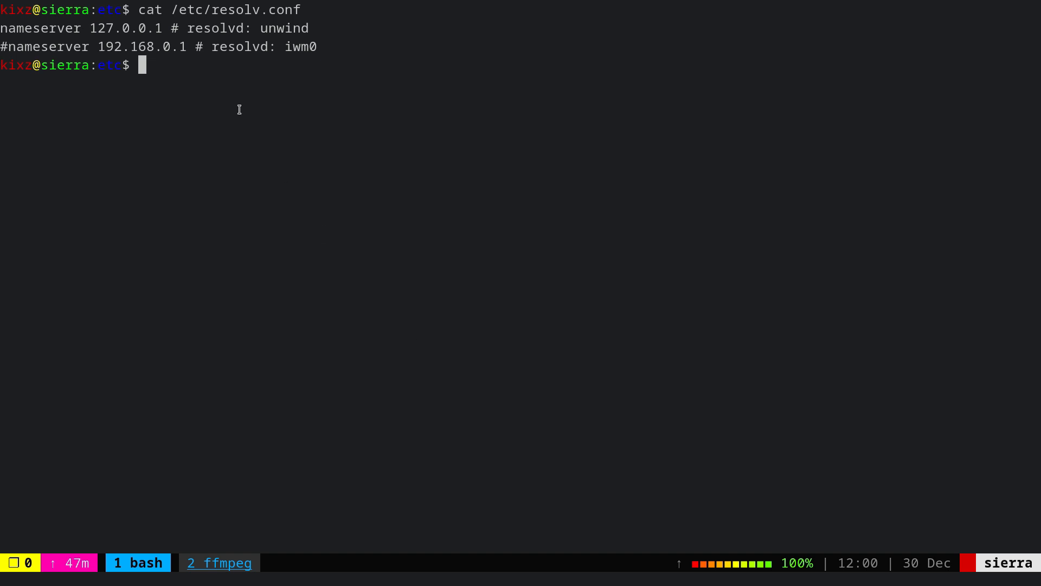
pyautogui.moveTo(282, 106)
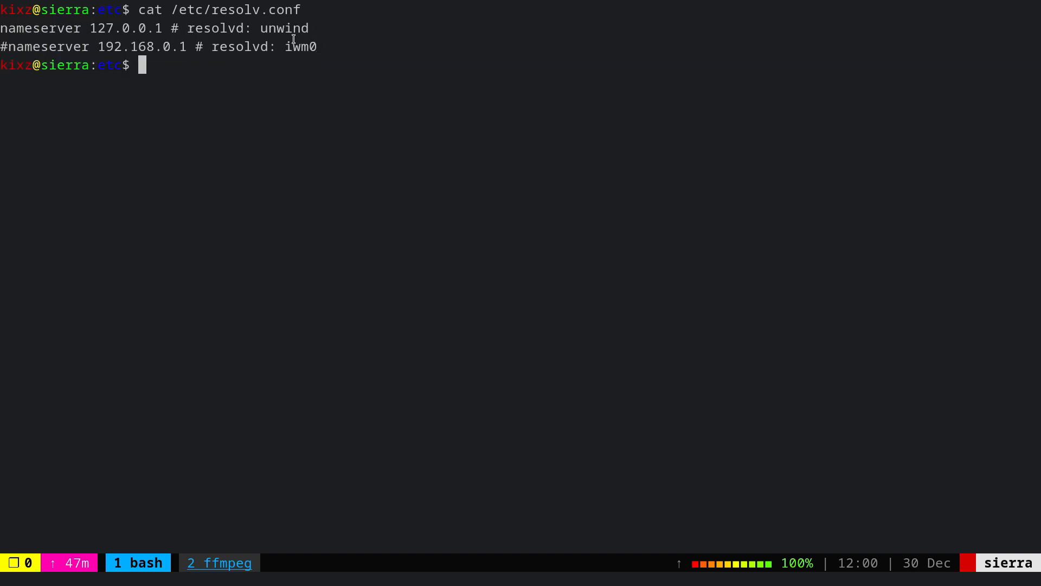
pyautogui.moveTo(369, 116)
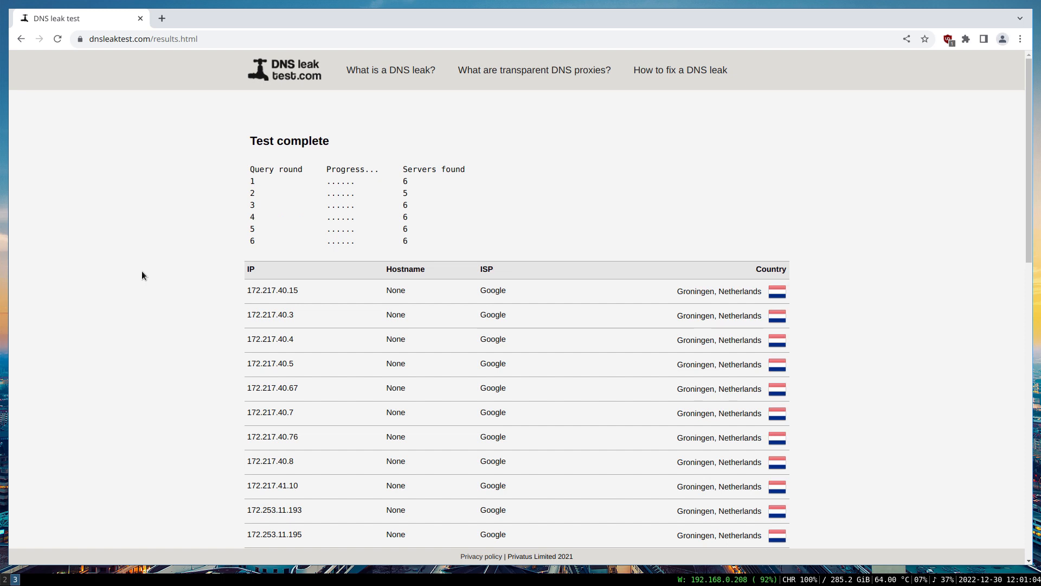
pyautogui.scroll(-3)
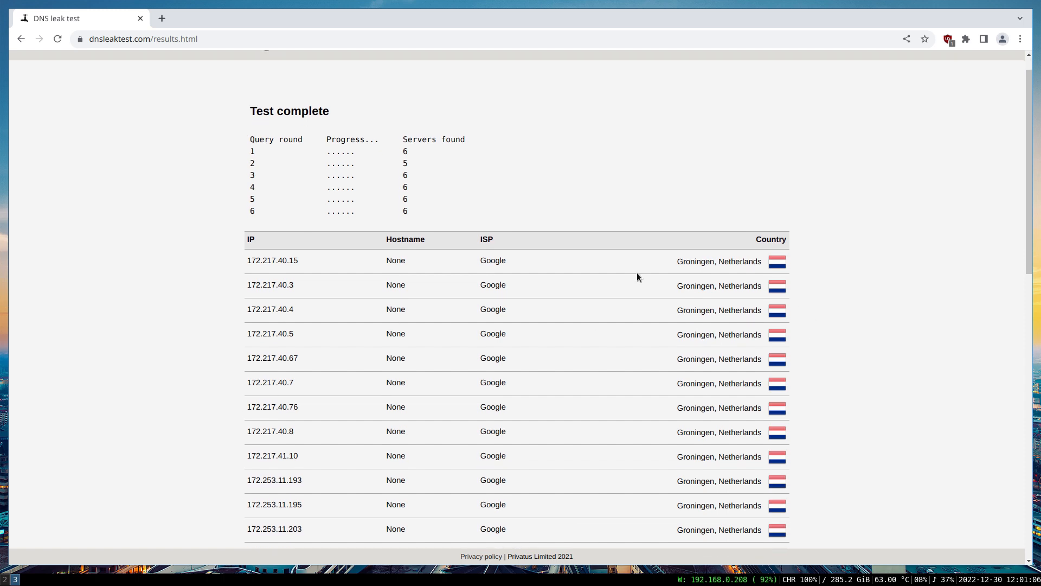
pyautogui.moveTo(556, 210)
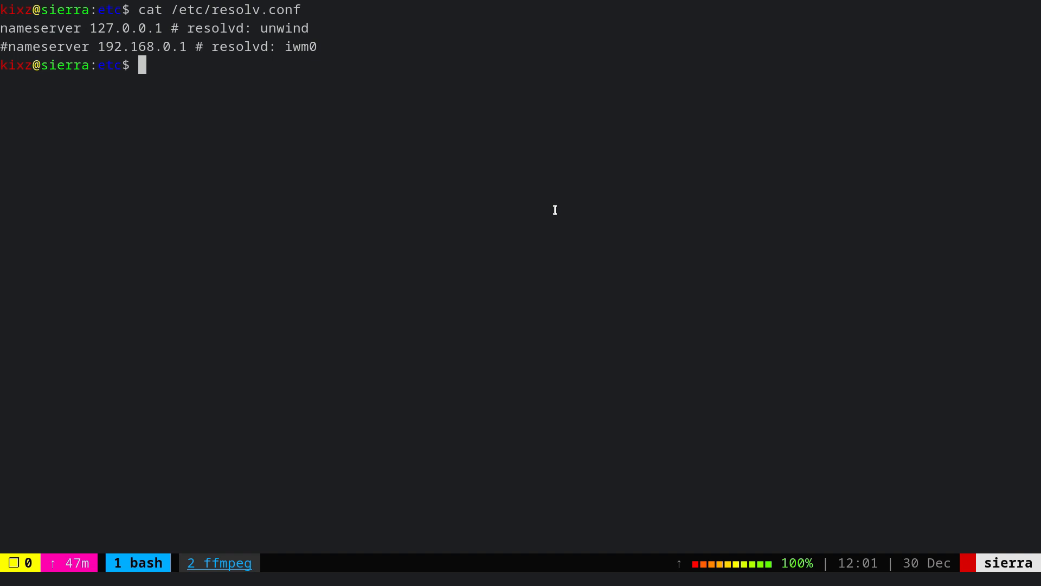
# Reopen unwind.conf in vim under doas, showing the forwarder 8.8.8.8 and preference lines
pyautogui.write('doas vim u')
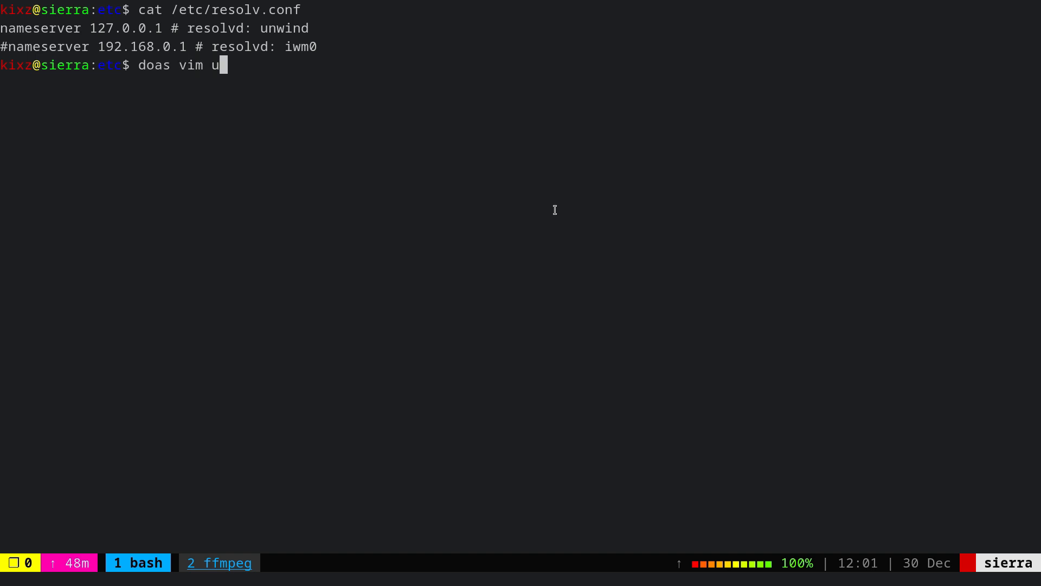
pyautogui.press('Enter')
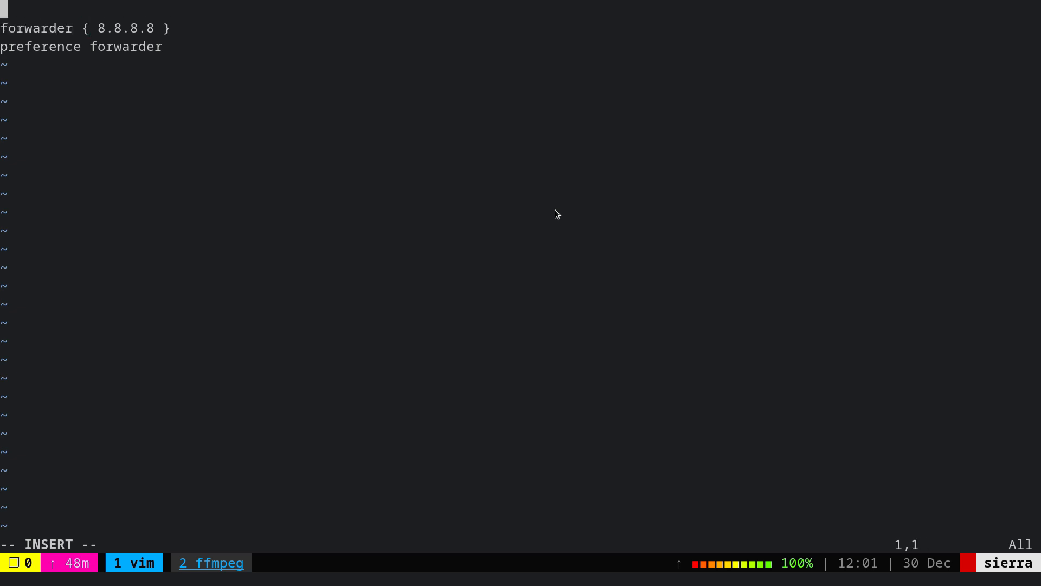
# Define the macros google=8.8.8.8 and cloudflare=1.1.1.1 in unwind.conf
pyautogui.write('google=')
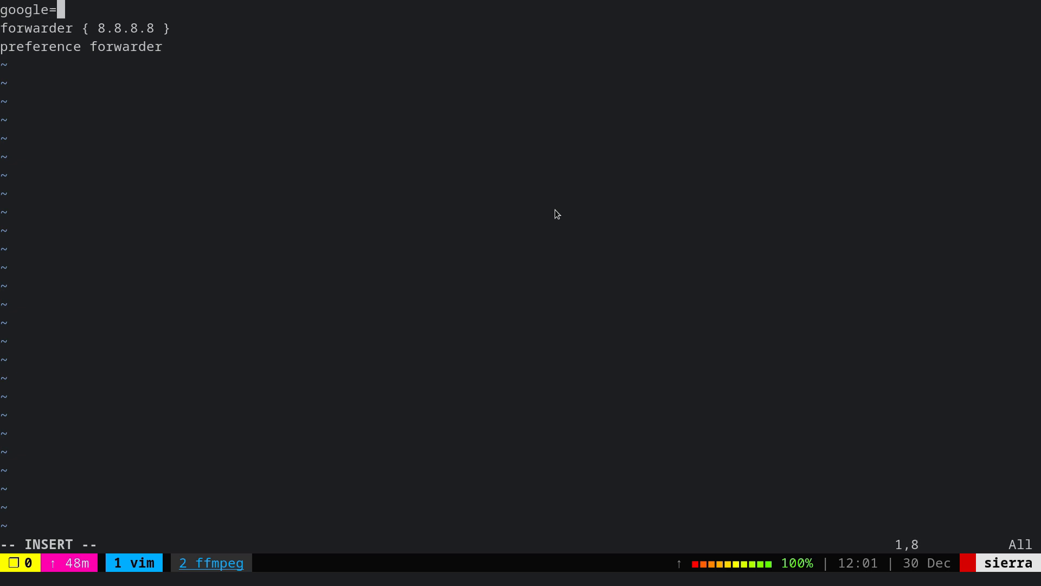
pyautogui.write('8.8.')
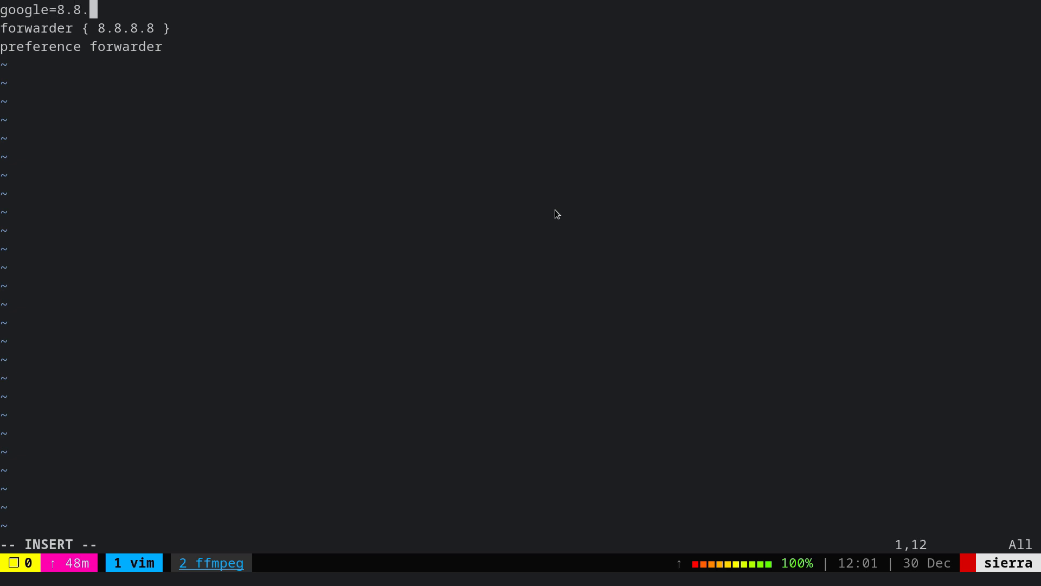
pyautogui.write('8.8')
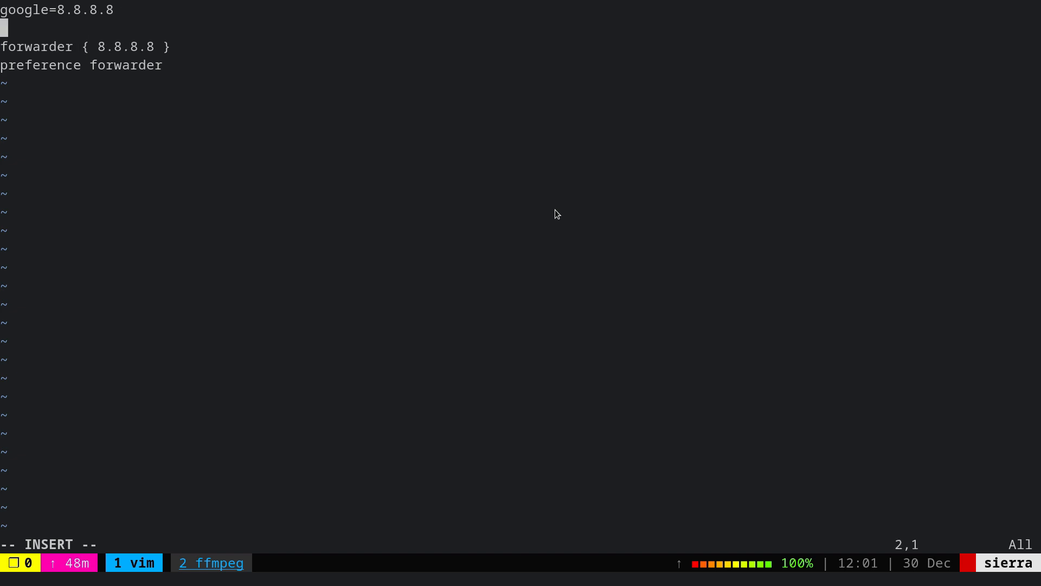
pyautogui.write('clou')
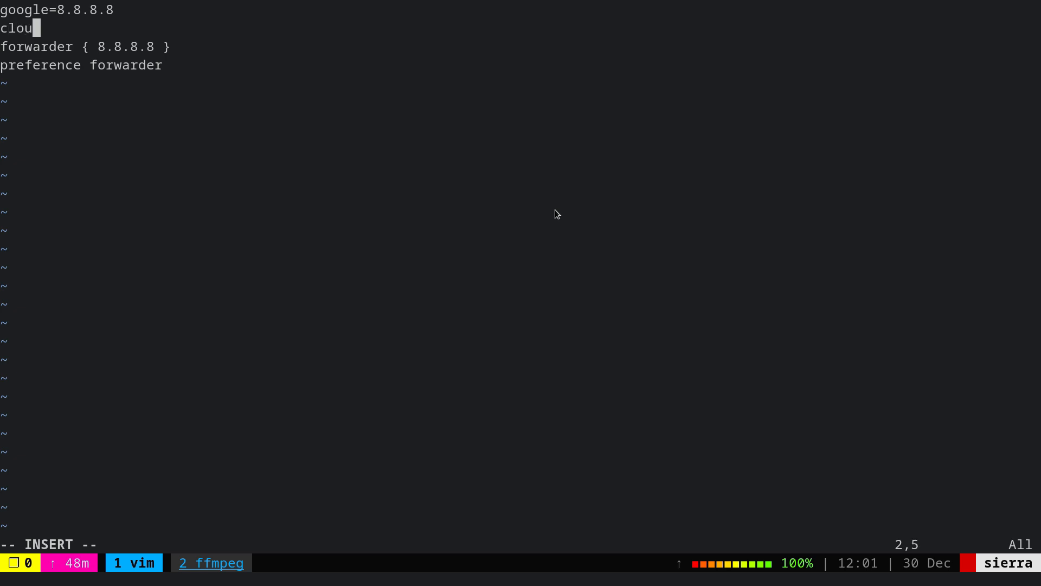
pyautogui.write('dflare')
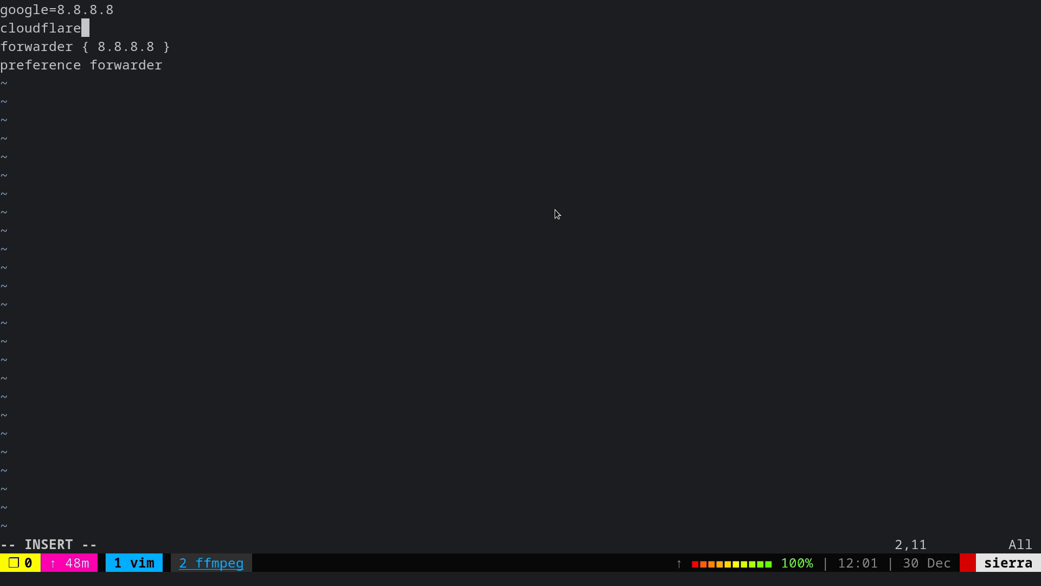
pyautogui.write('=1.1.1.1')
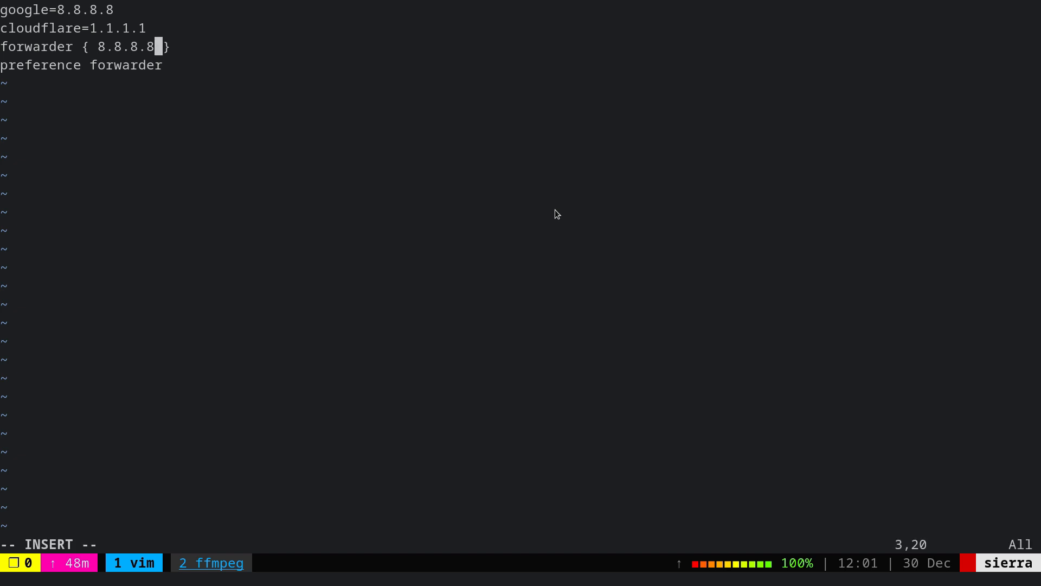
# Make the forwarder block reference $cloudflare $google instead of 8.8.8.8
pyautogui.write('$')
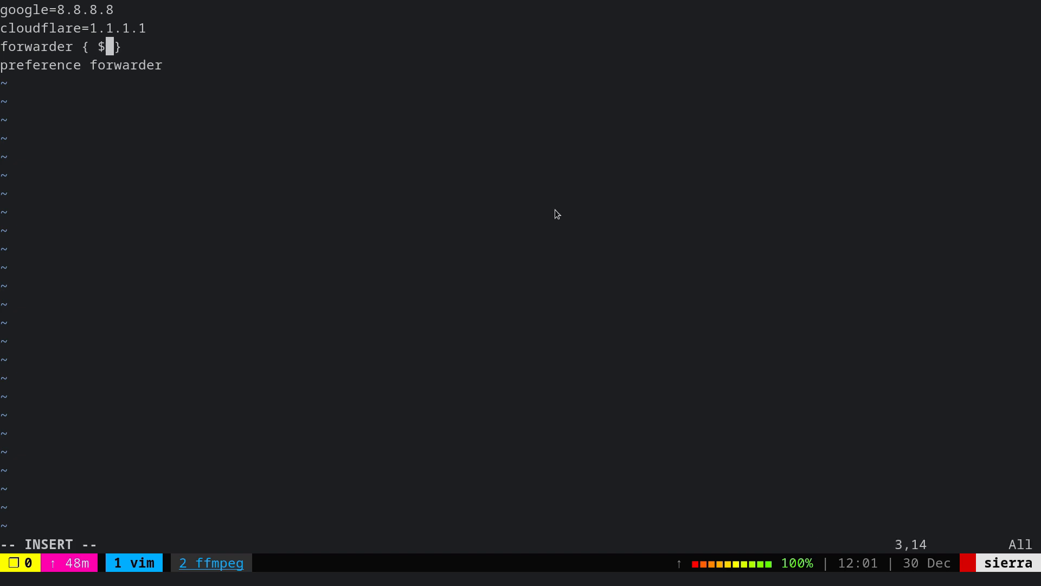
pyautogui.write('c')
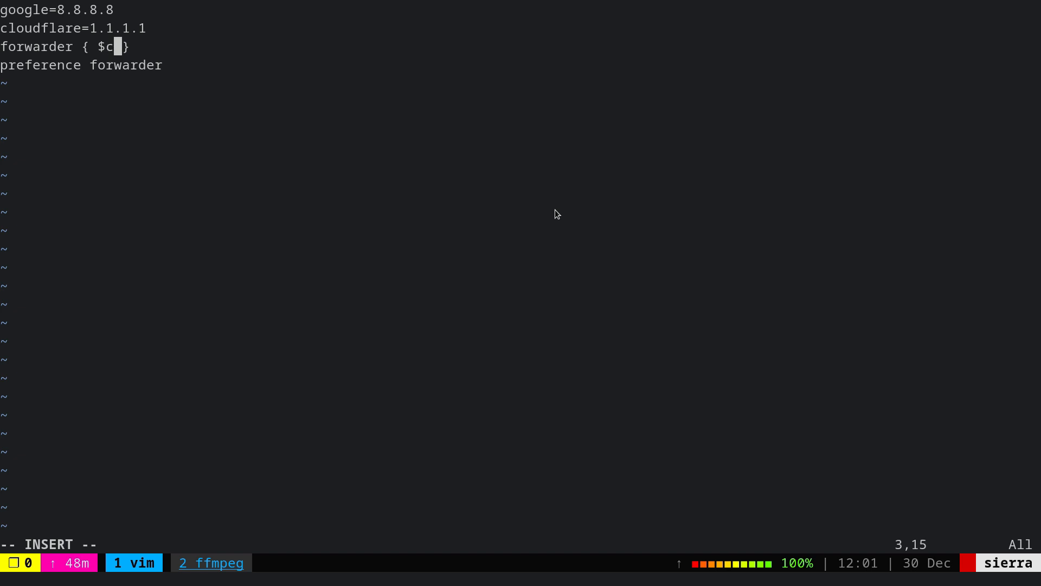
pyautogui.write('loudfl')
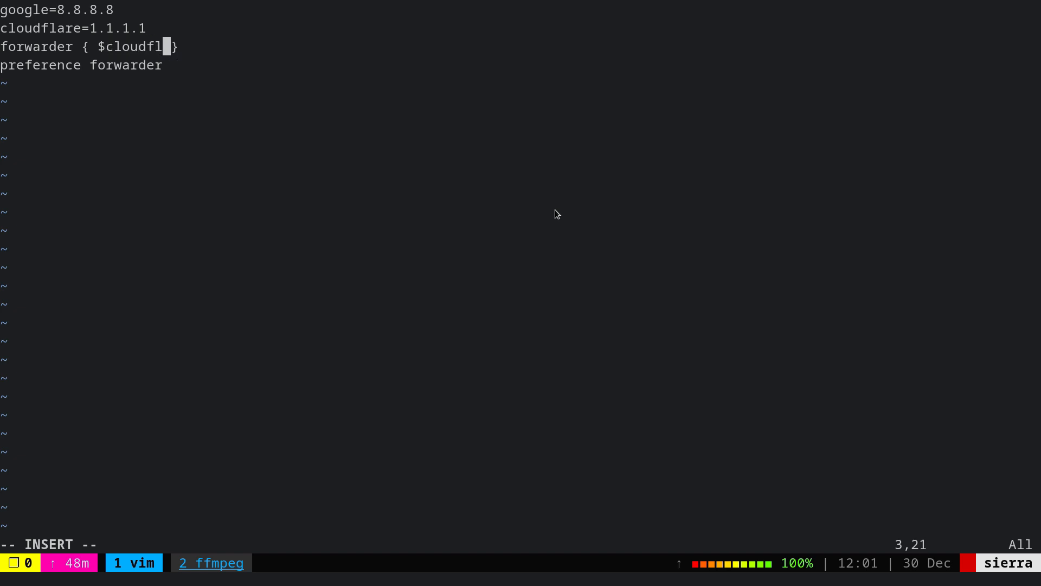
pyautogui.write('are $')
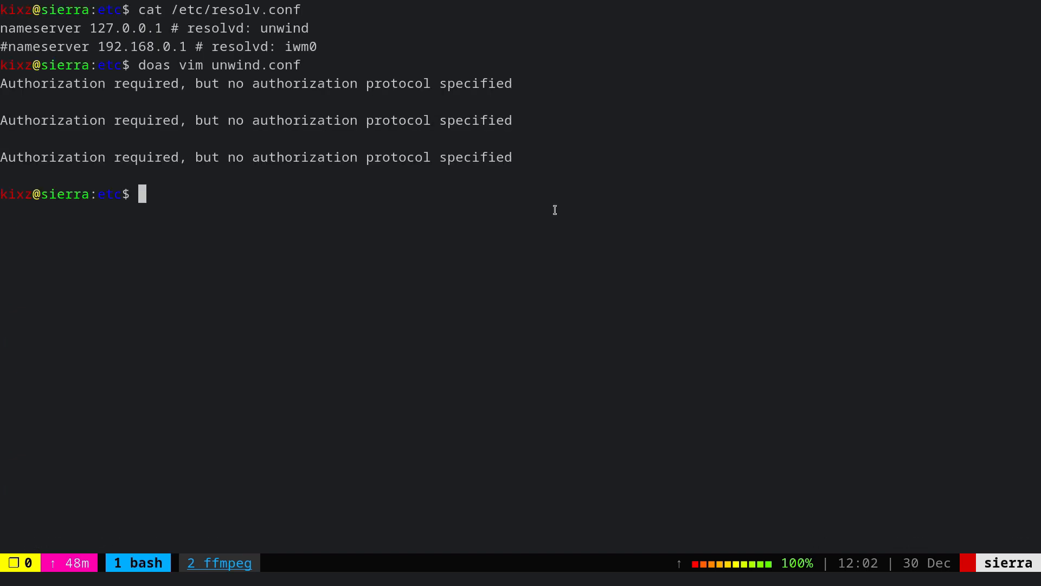
# Run doas rcctl restart unwind to reload the edited forwarder configuration
pyautogui.write('doas rcctl start unwind')
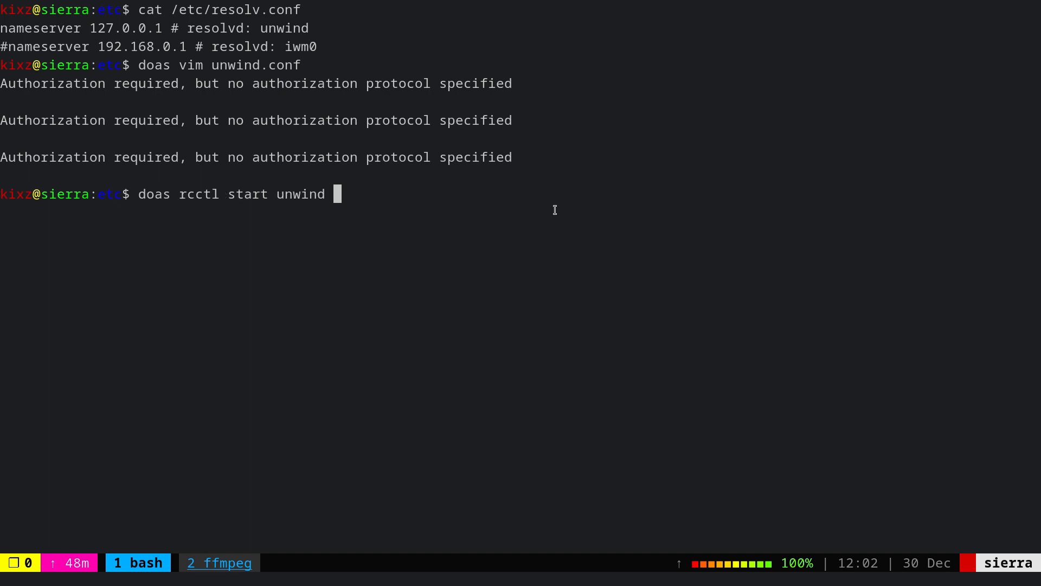
pyautogui.press('BackSpace')
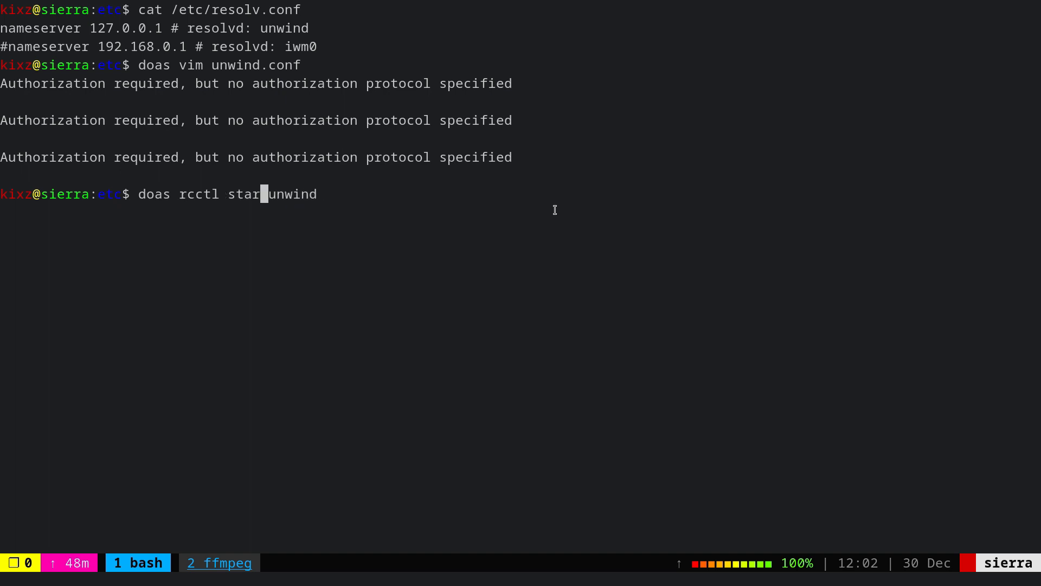
pyautogui.write('restart')
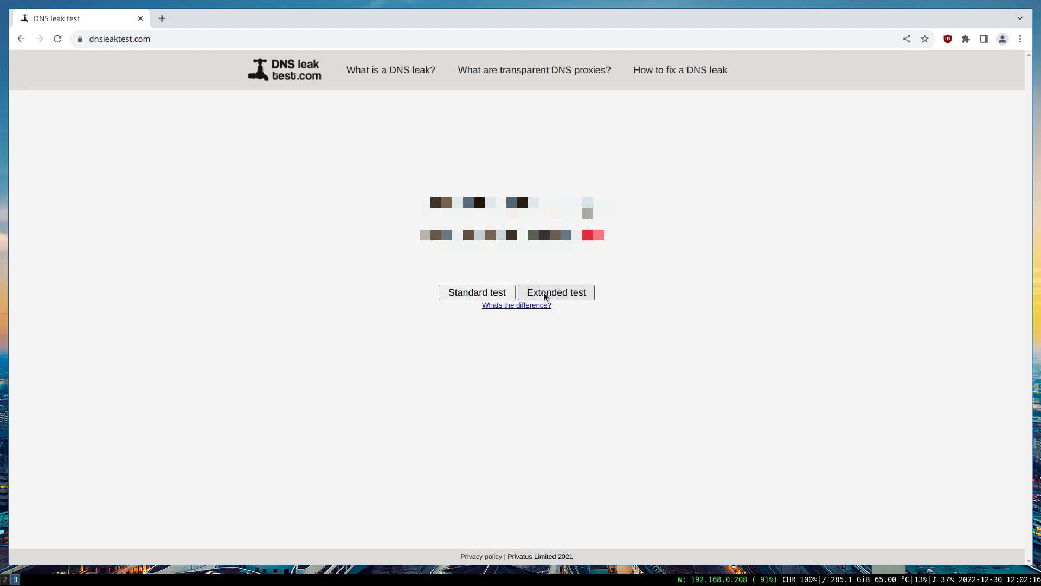
# Run the Extended DNS leak test showing a Cloudflare resolver alongside Google ones
pyautogui.click(556, 292)
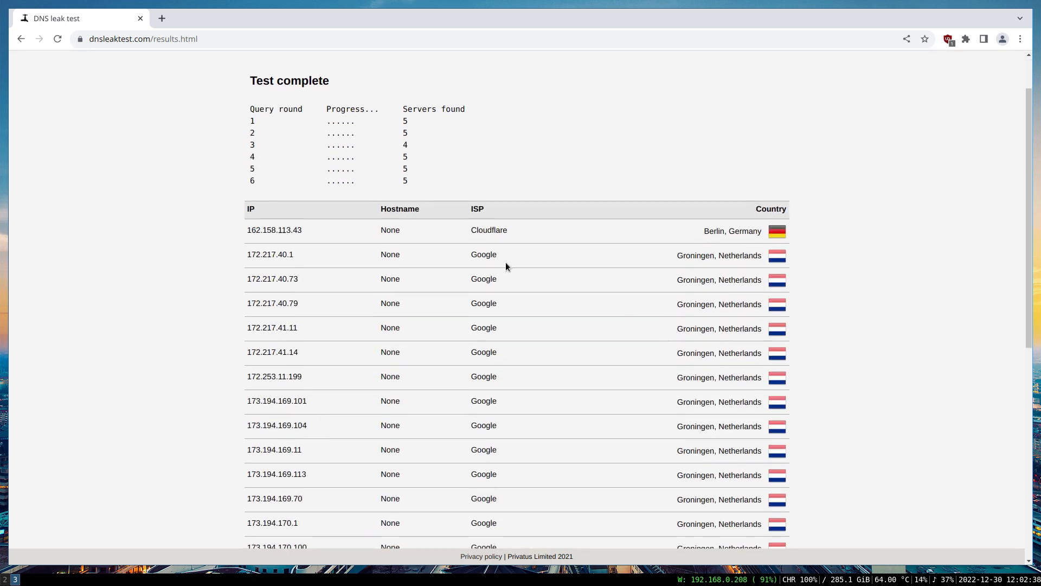
pyautogui.moveTo(544, 374)
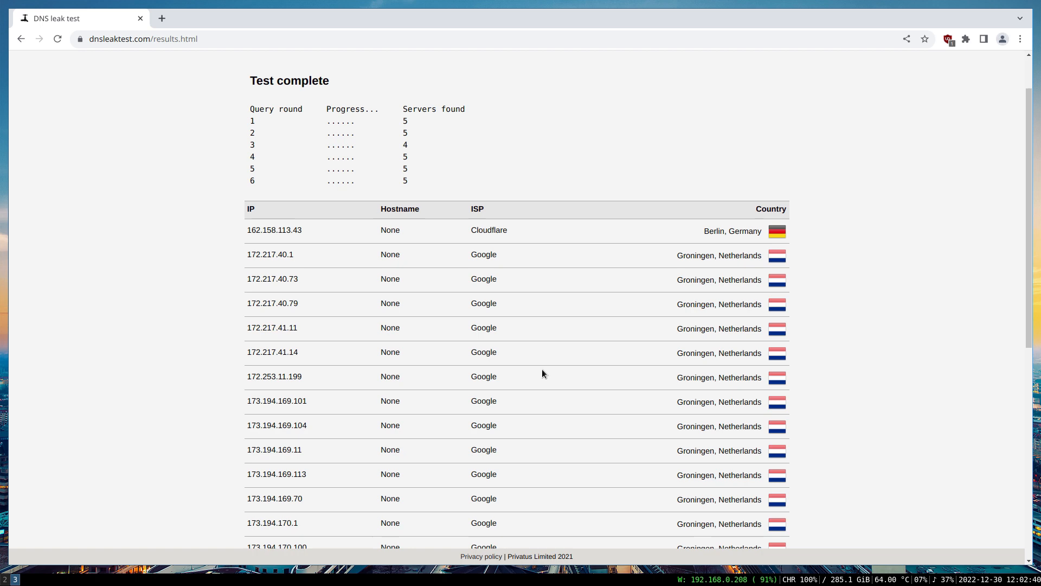